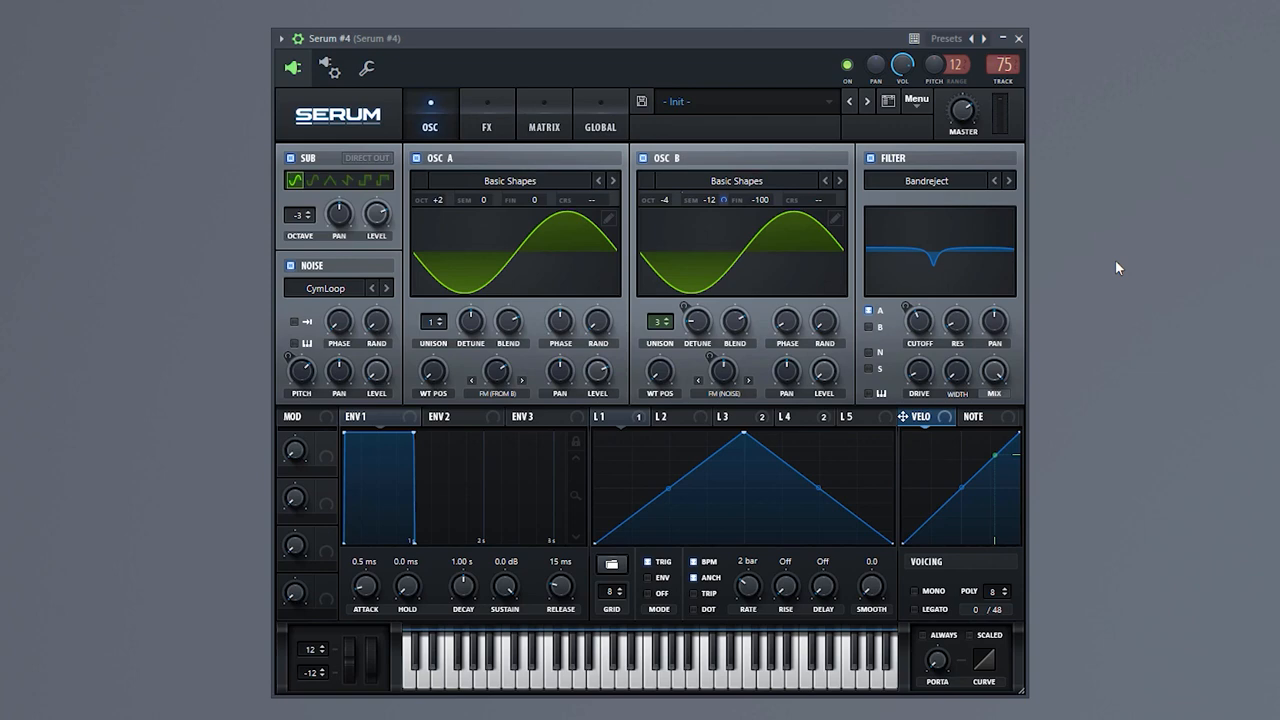
mouse_move(1189, 268)
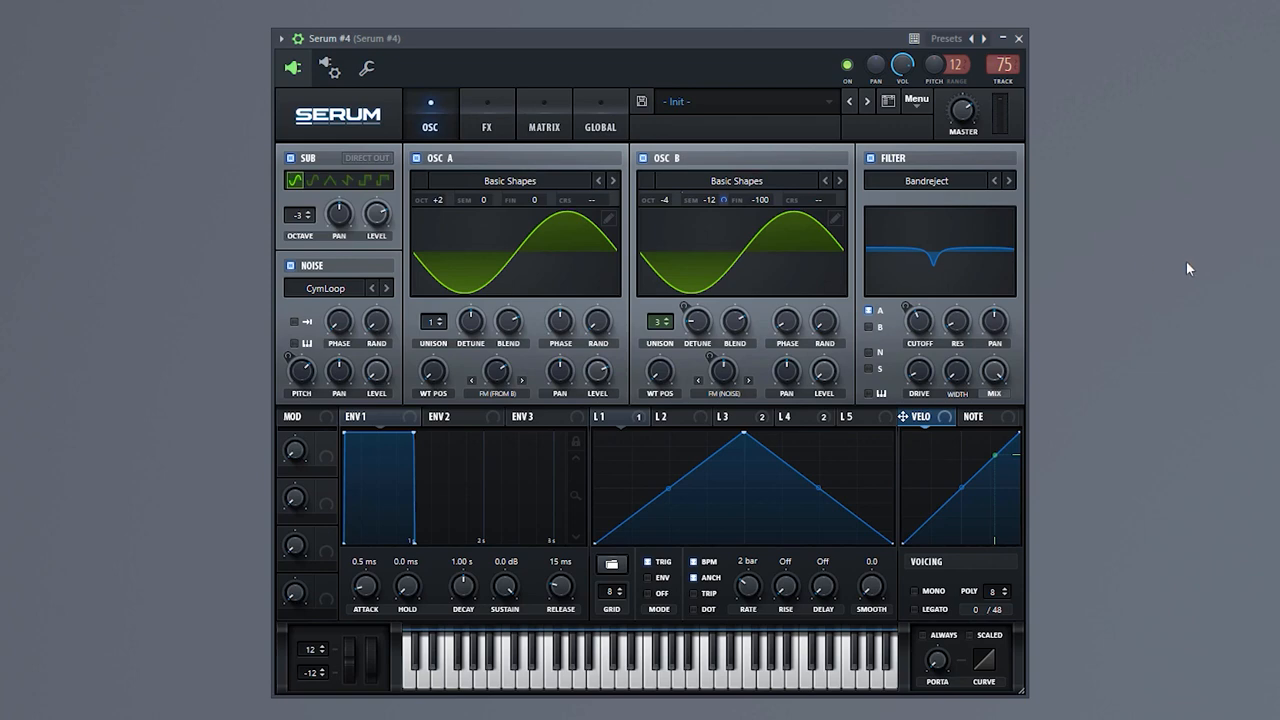
mouse_move(1152, 258)
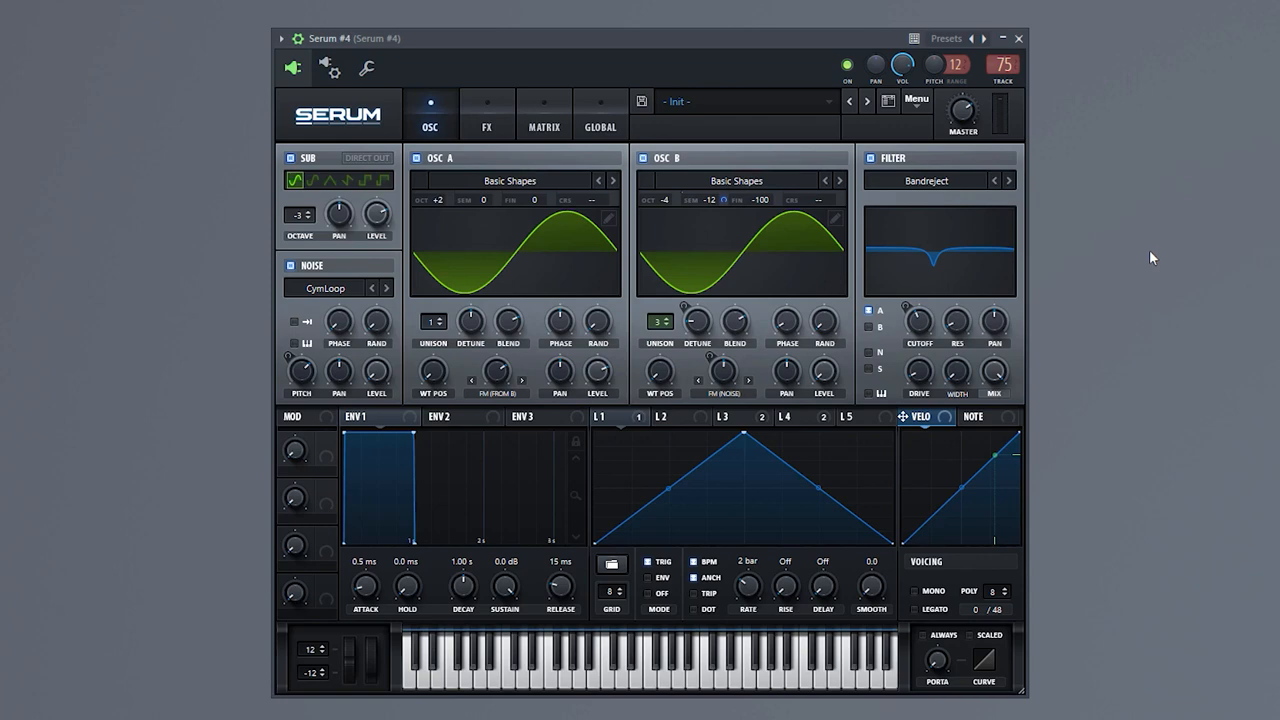
mouse_move(467, 168)
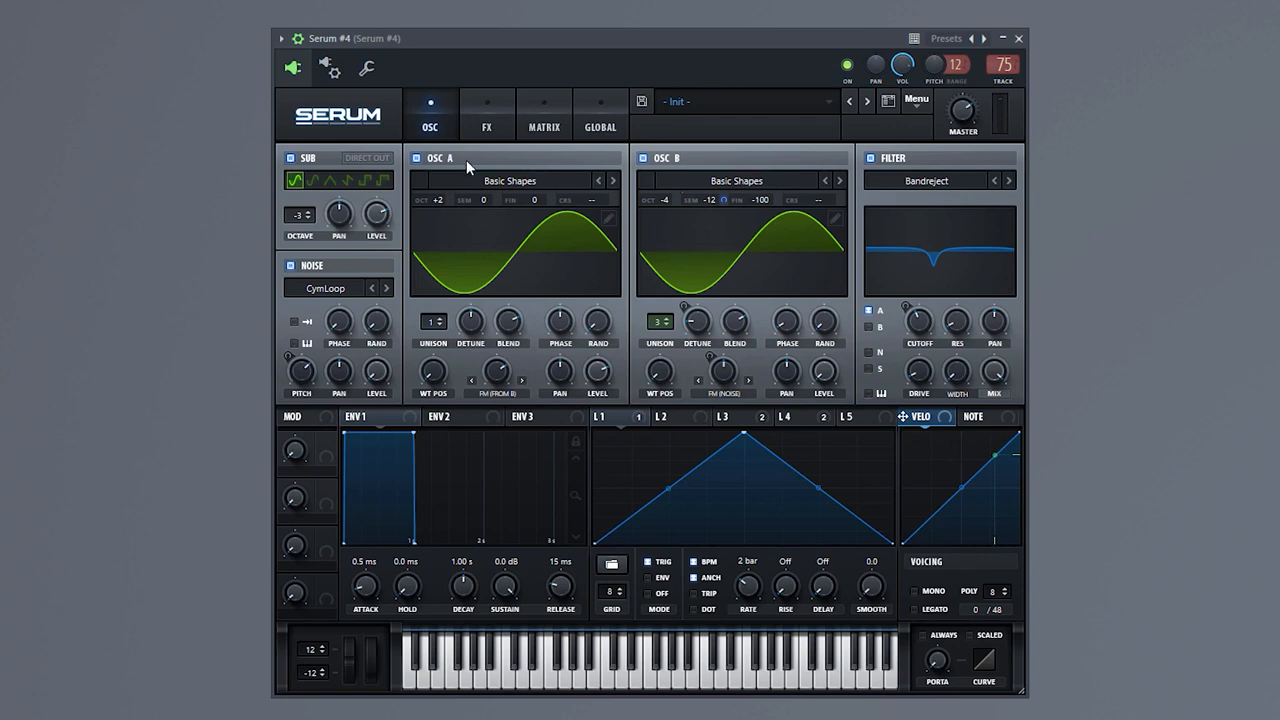
mouse_move(744, 232)
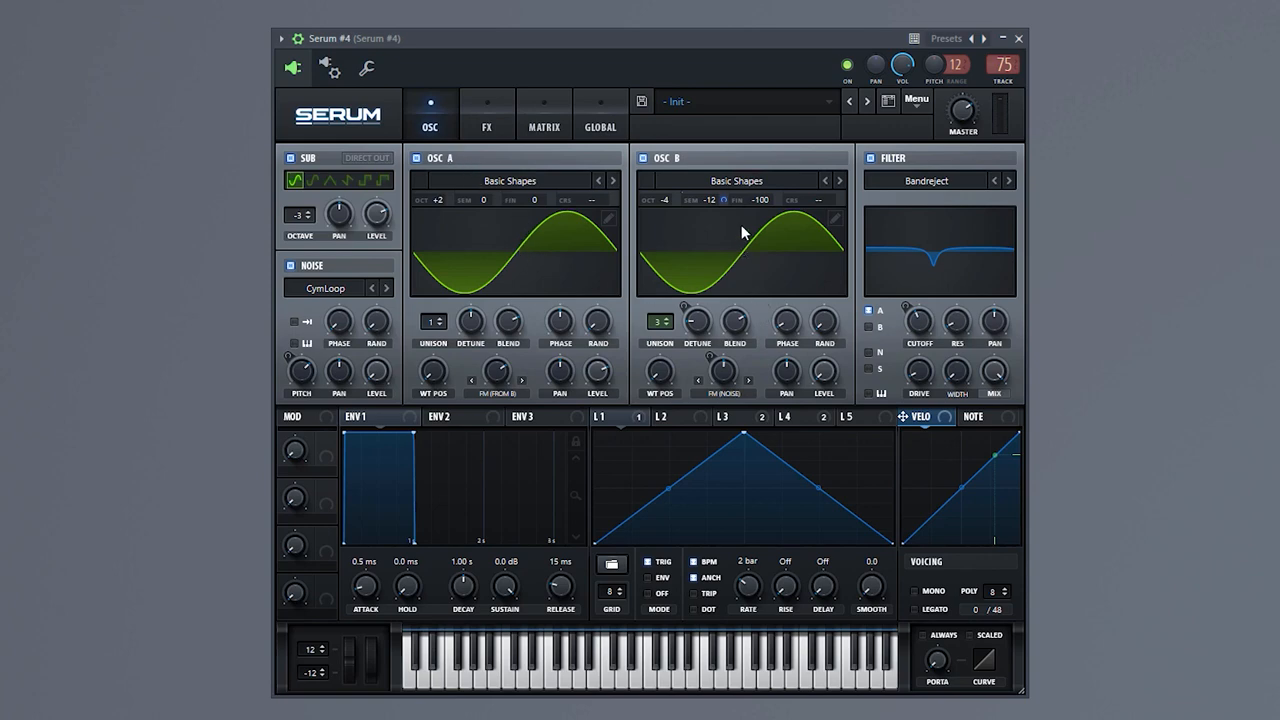
mouse_move(851, 295)
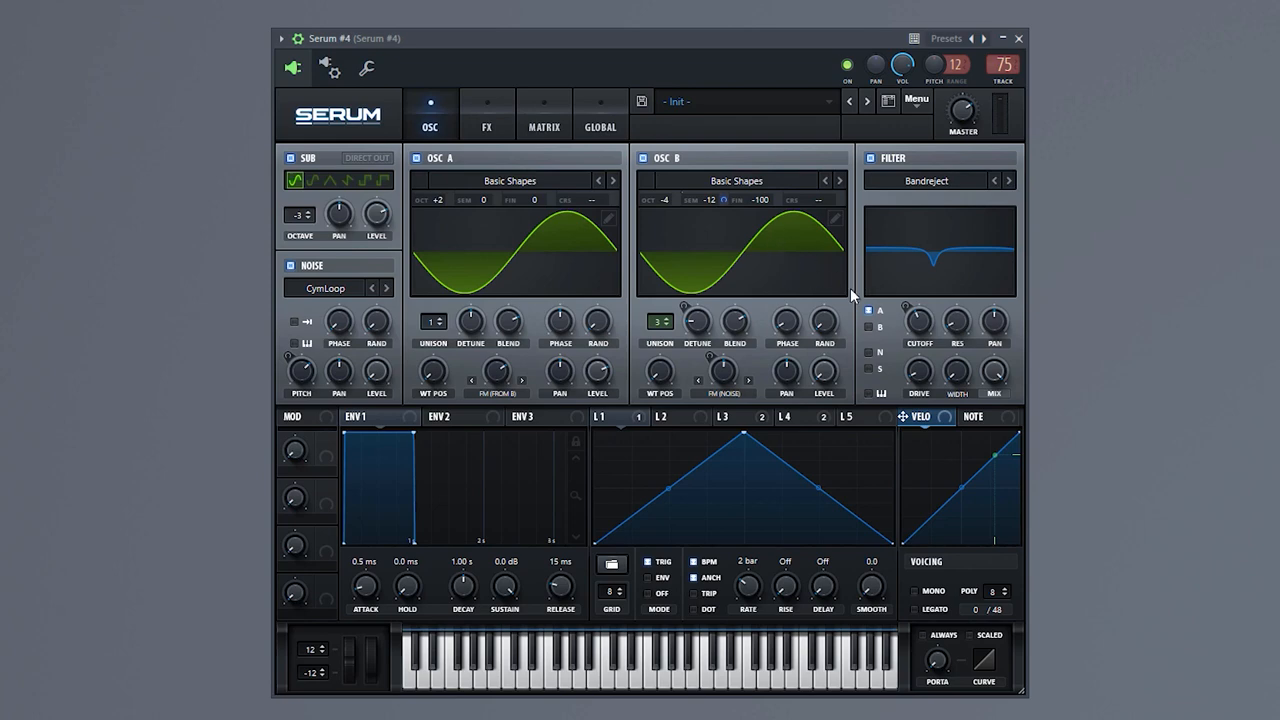
mouse_move(307, 283)
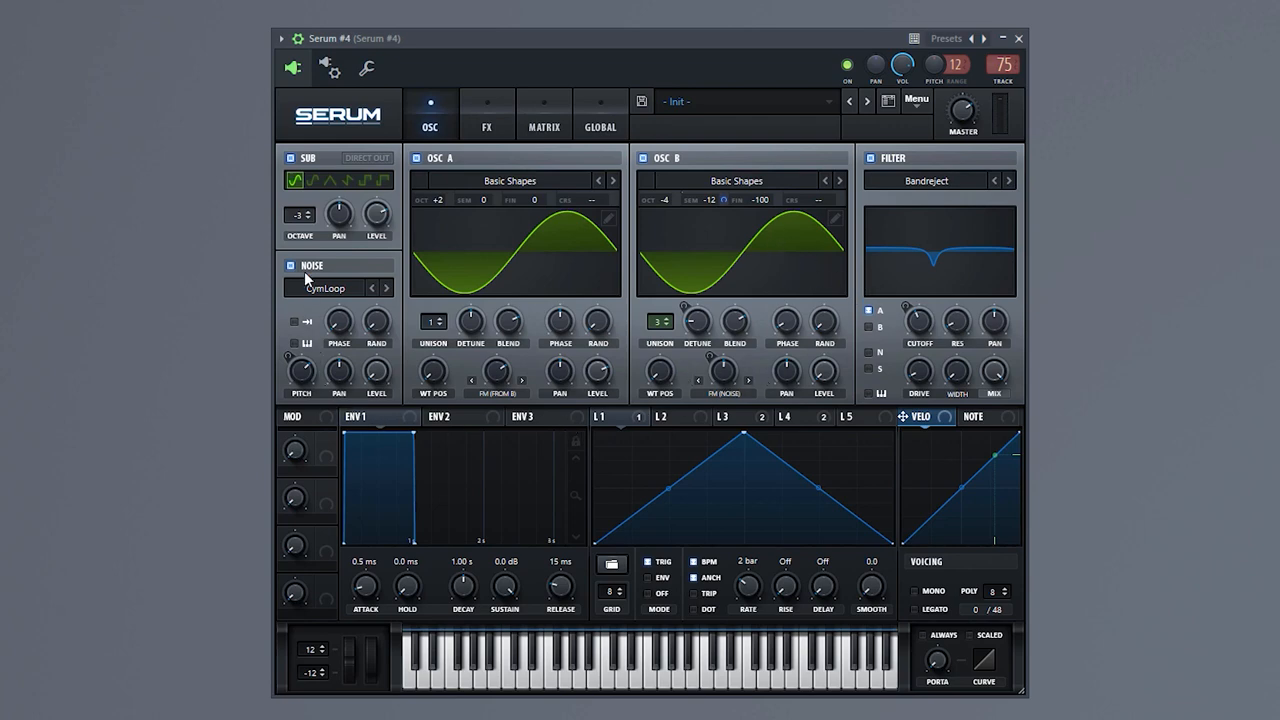
mouse_move(320, 300)
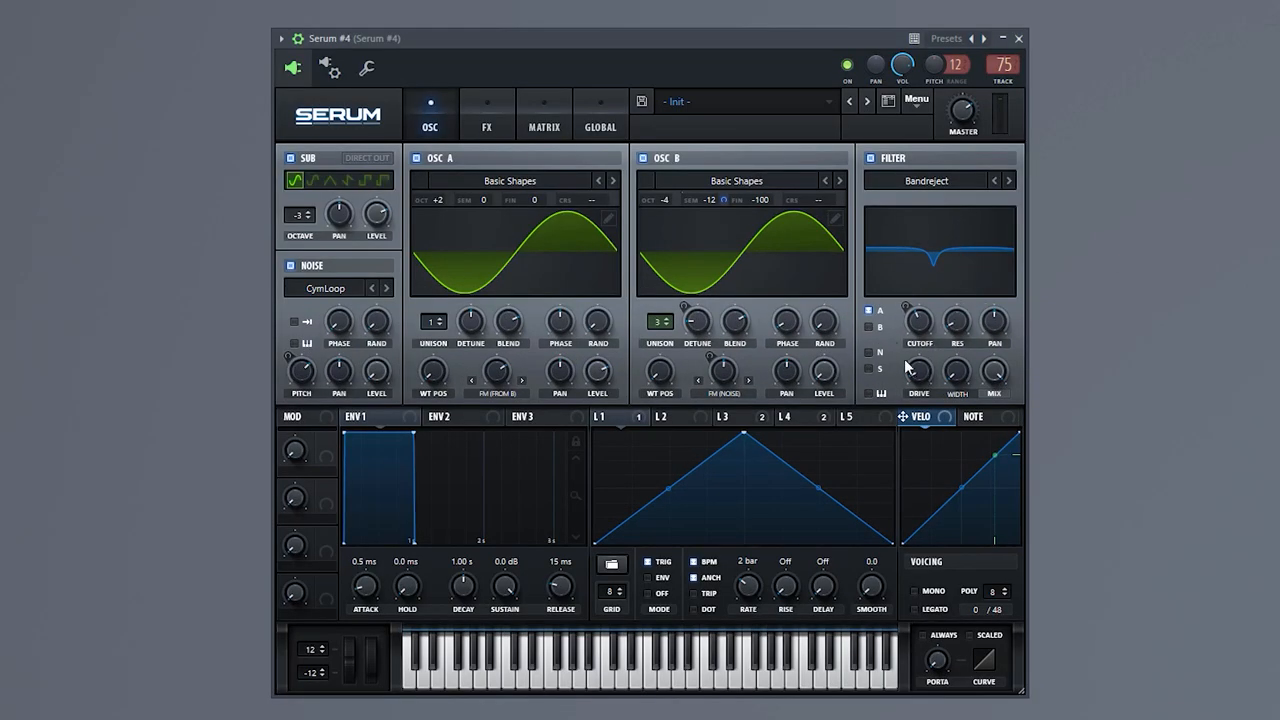
mouse_move(852, 205)
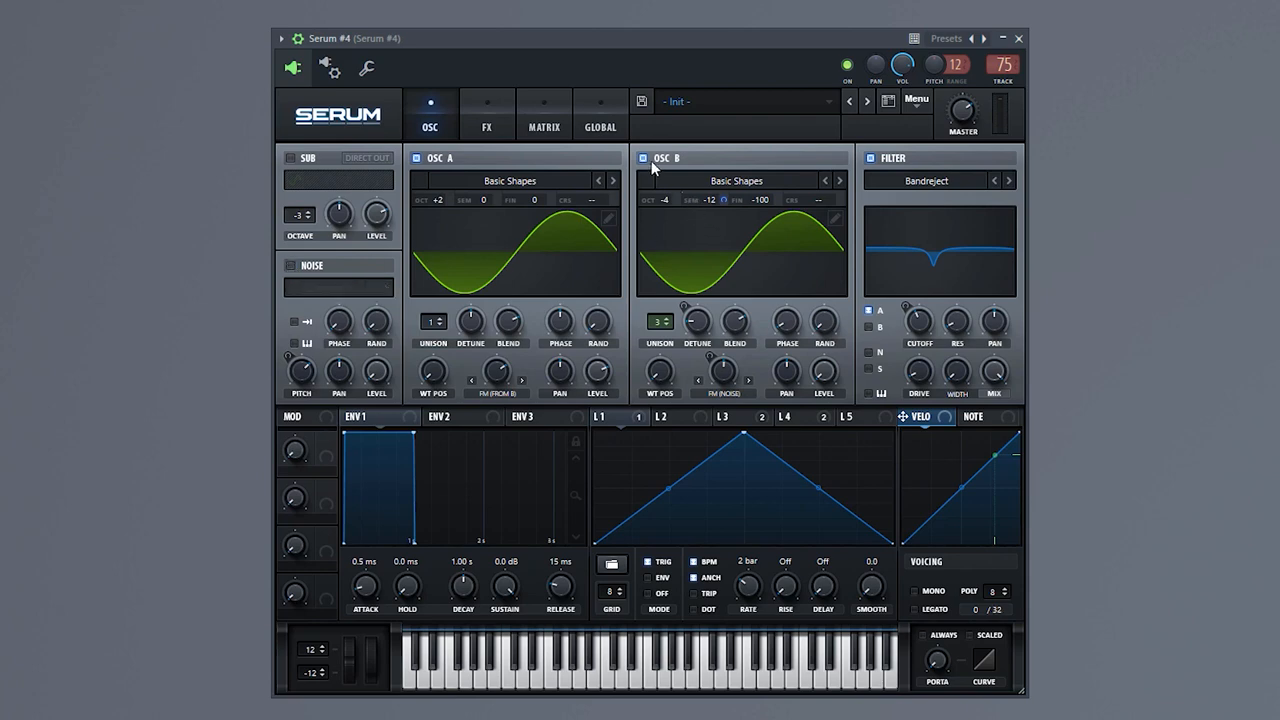
Glance at the effects rack, then go back to the oscillator page
click(481, 127)
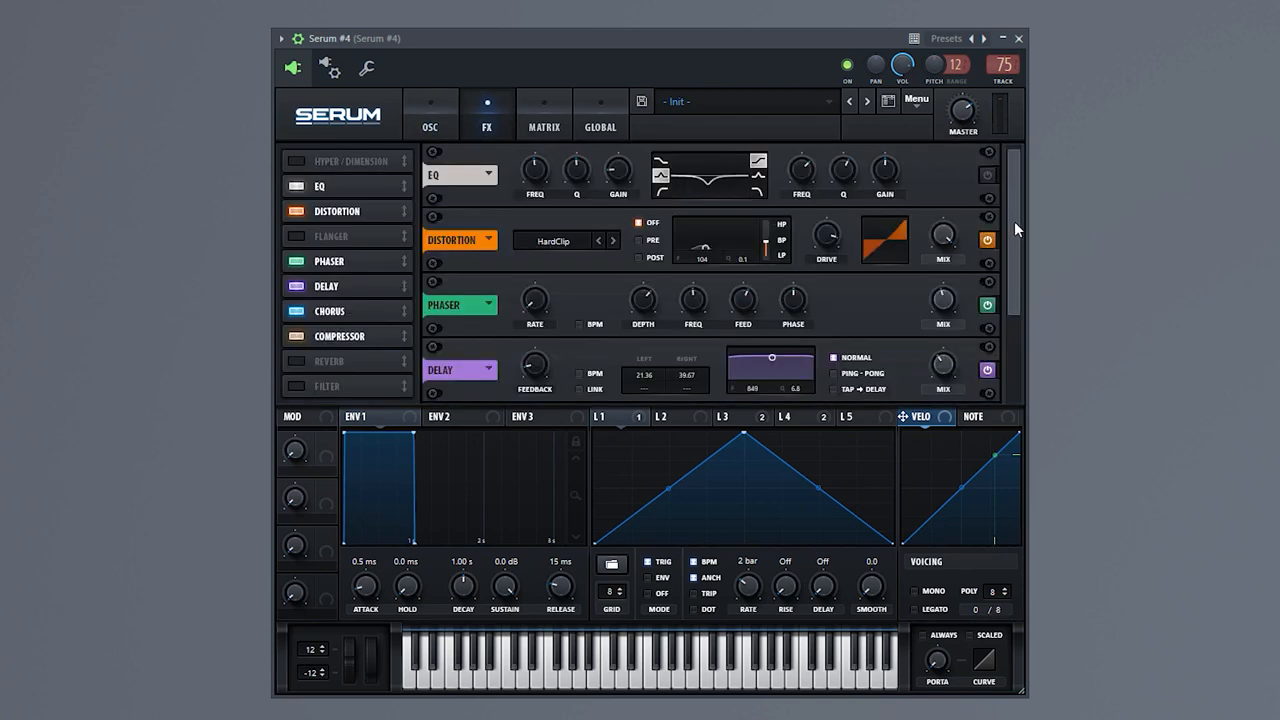
click(429, 115)
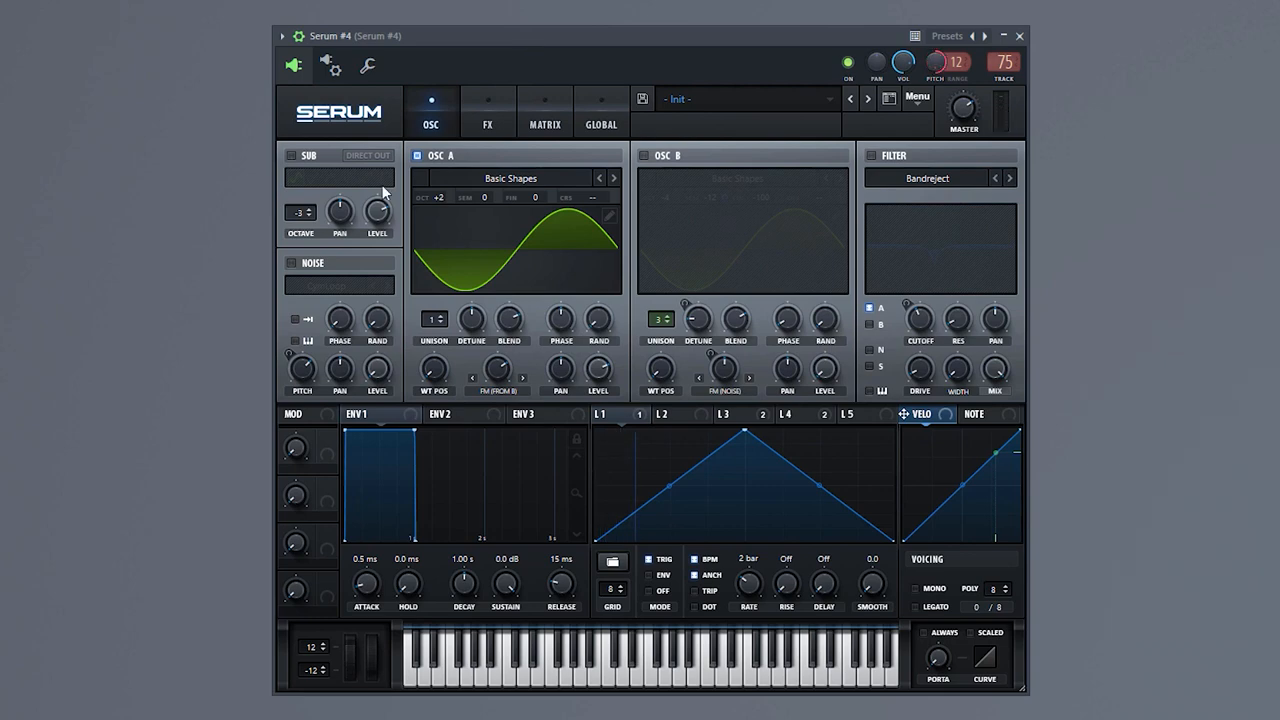
mouse_move(583, 251)
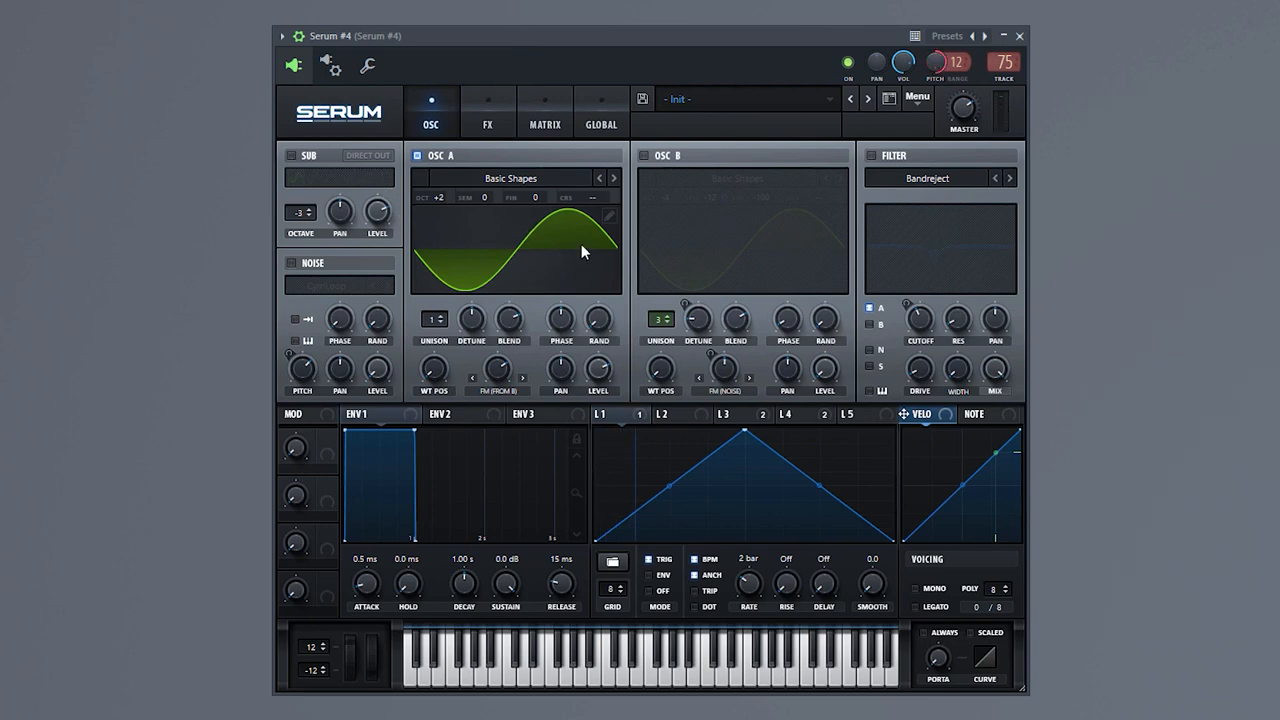
mouse_move(596, 260)
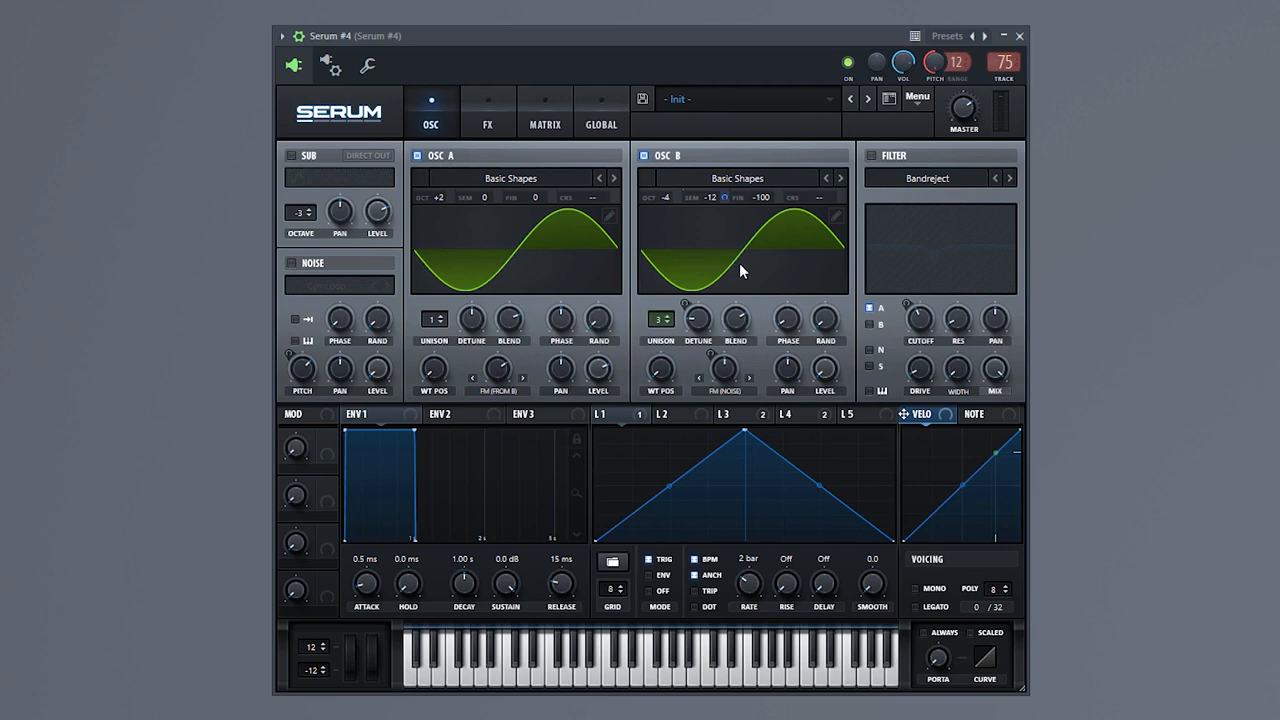
mouse_move(727, 275)
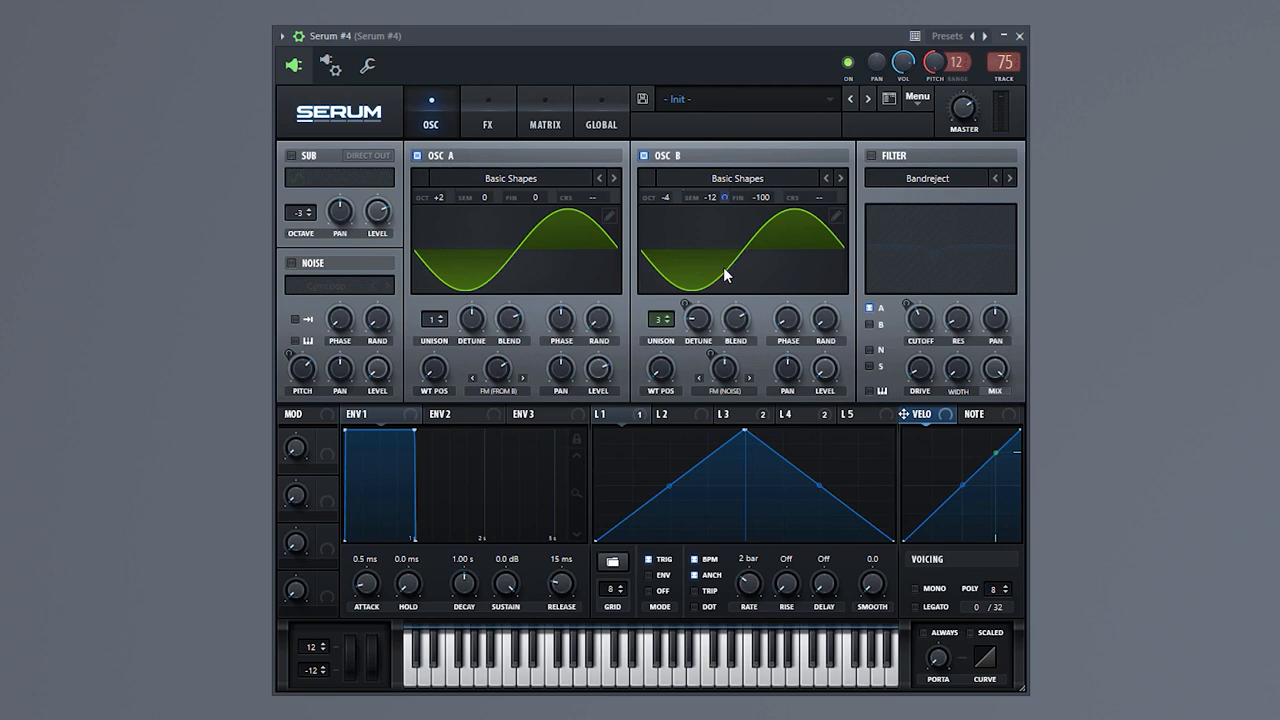
mouse_move(808, 318)
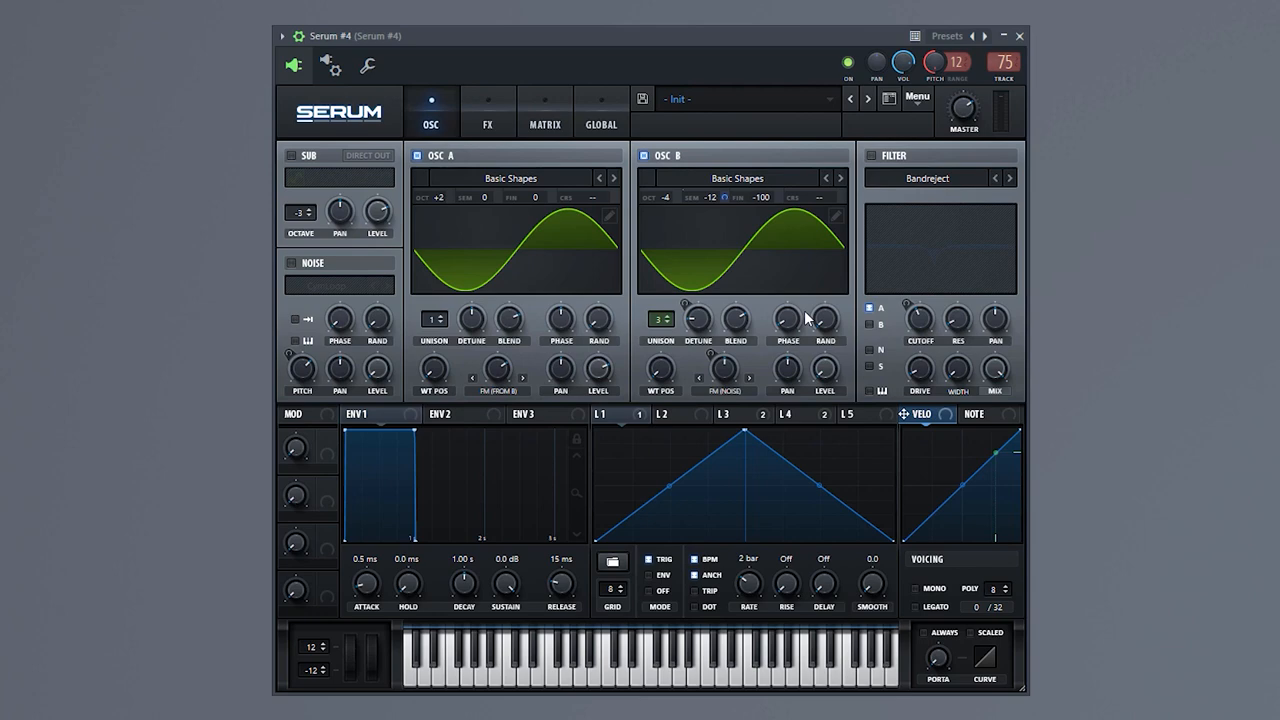
mouse_move(497, 253)
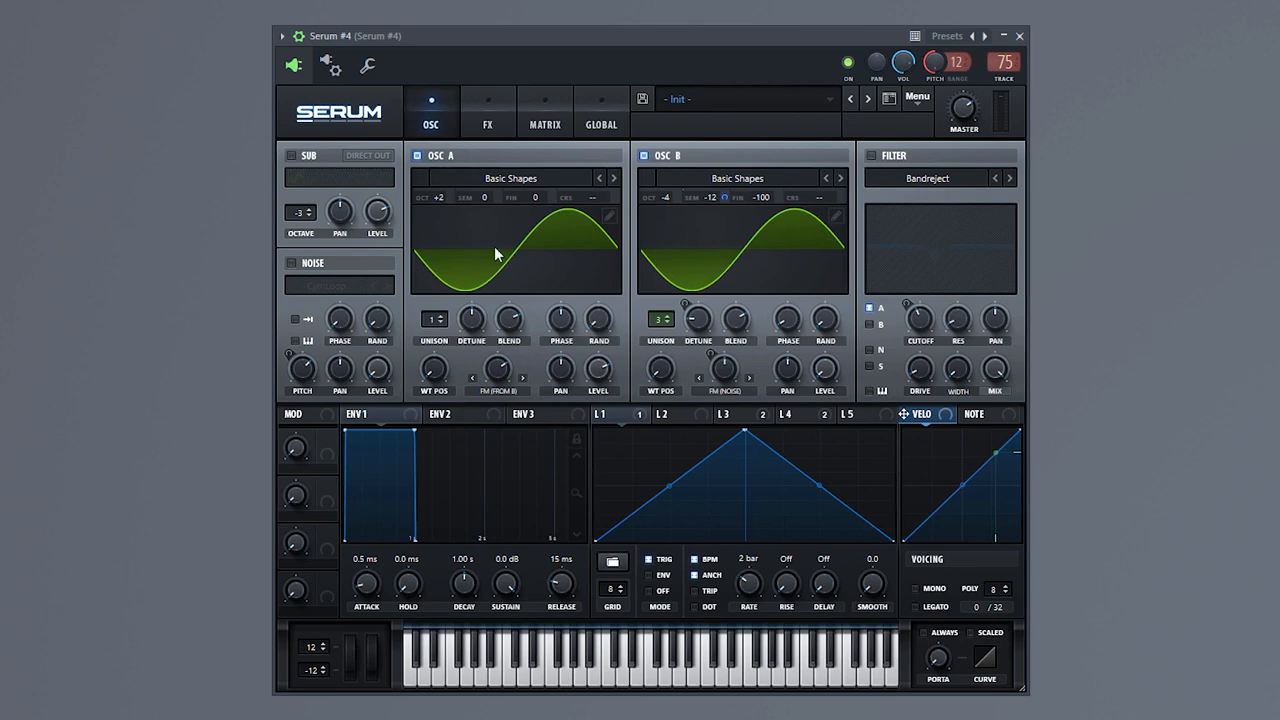
mouse_move(790, 364)
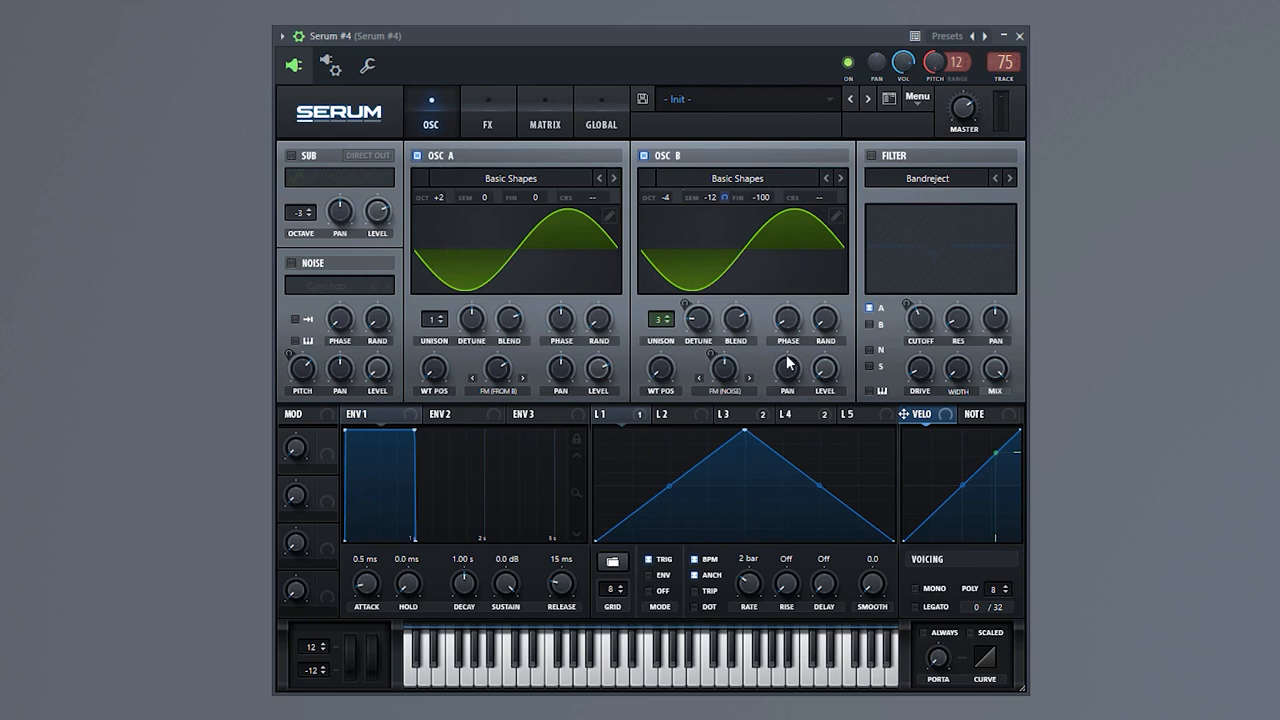
mouse_move(670, 215)
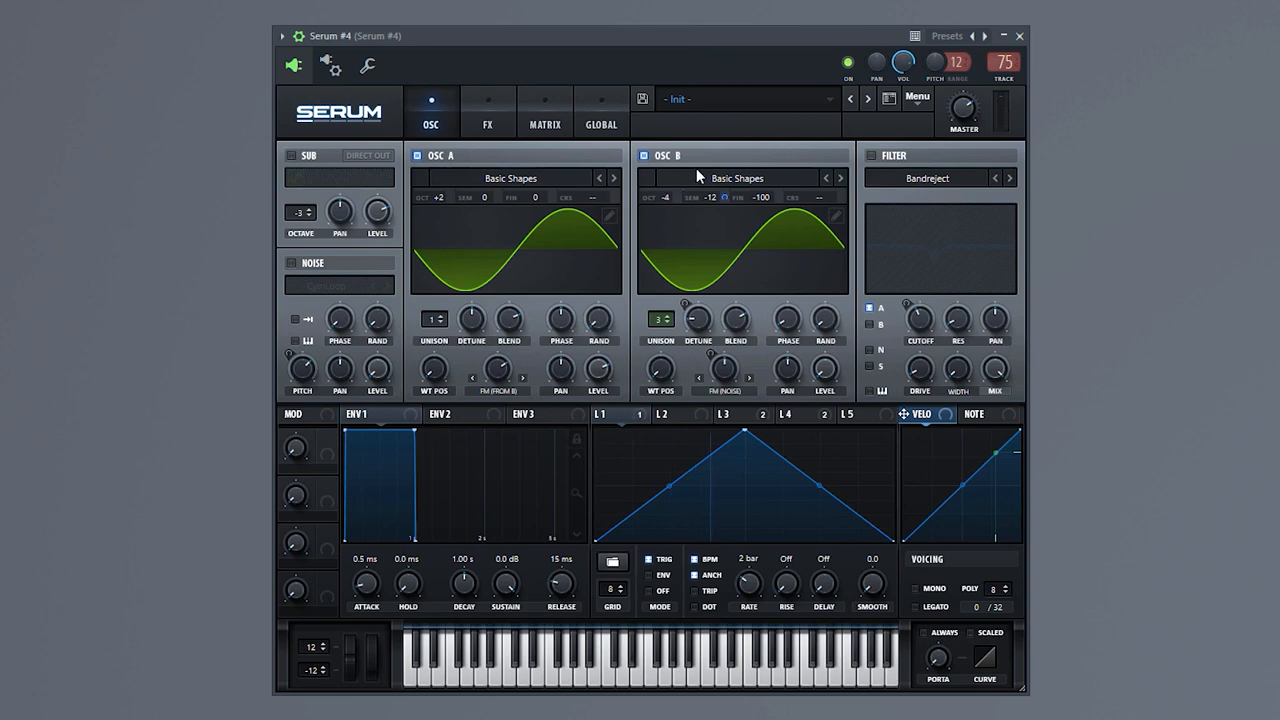
mouse_move(459, 211)
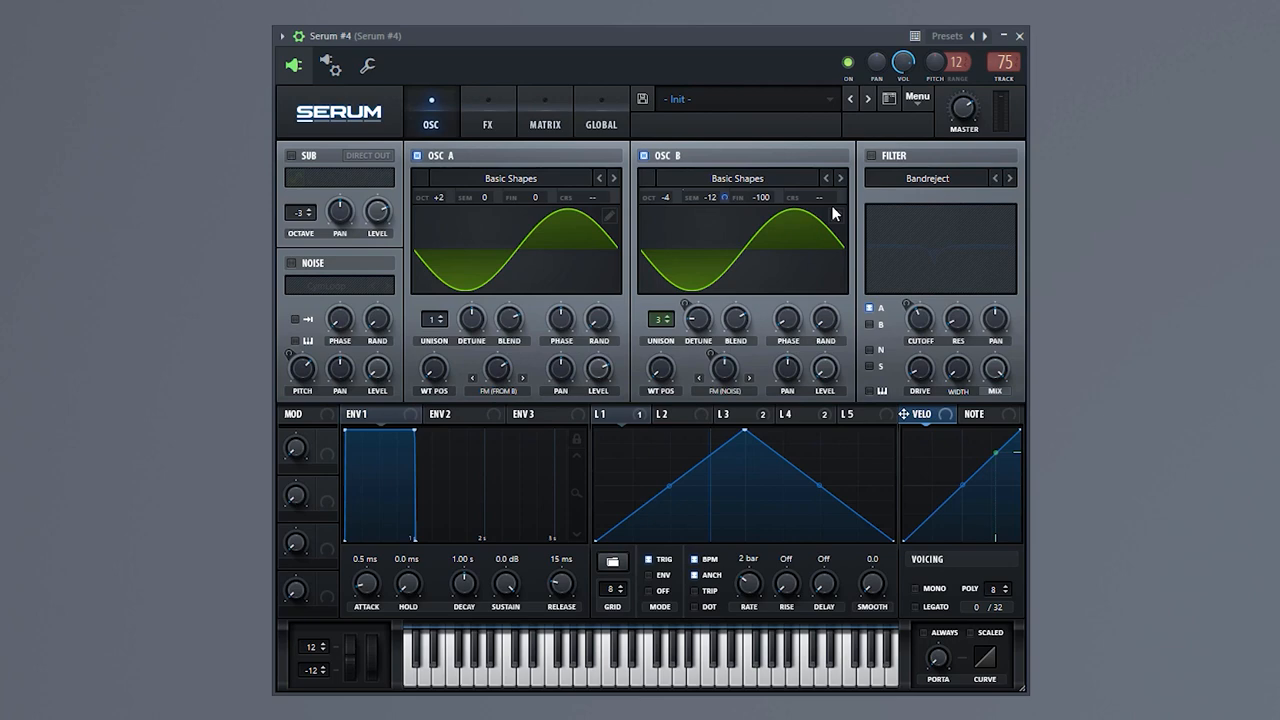
mouse_move(294, 268)
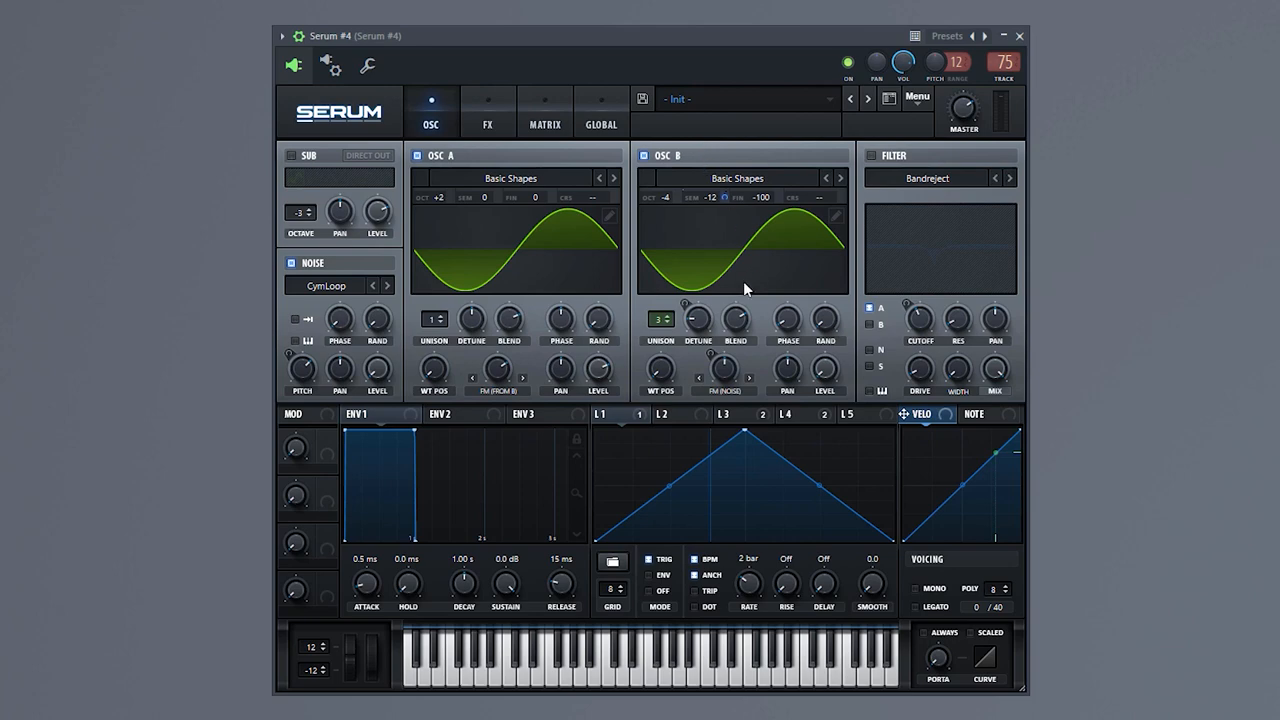
mouse_move(744, 332)
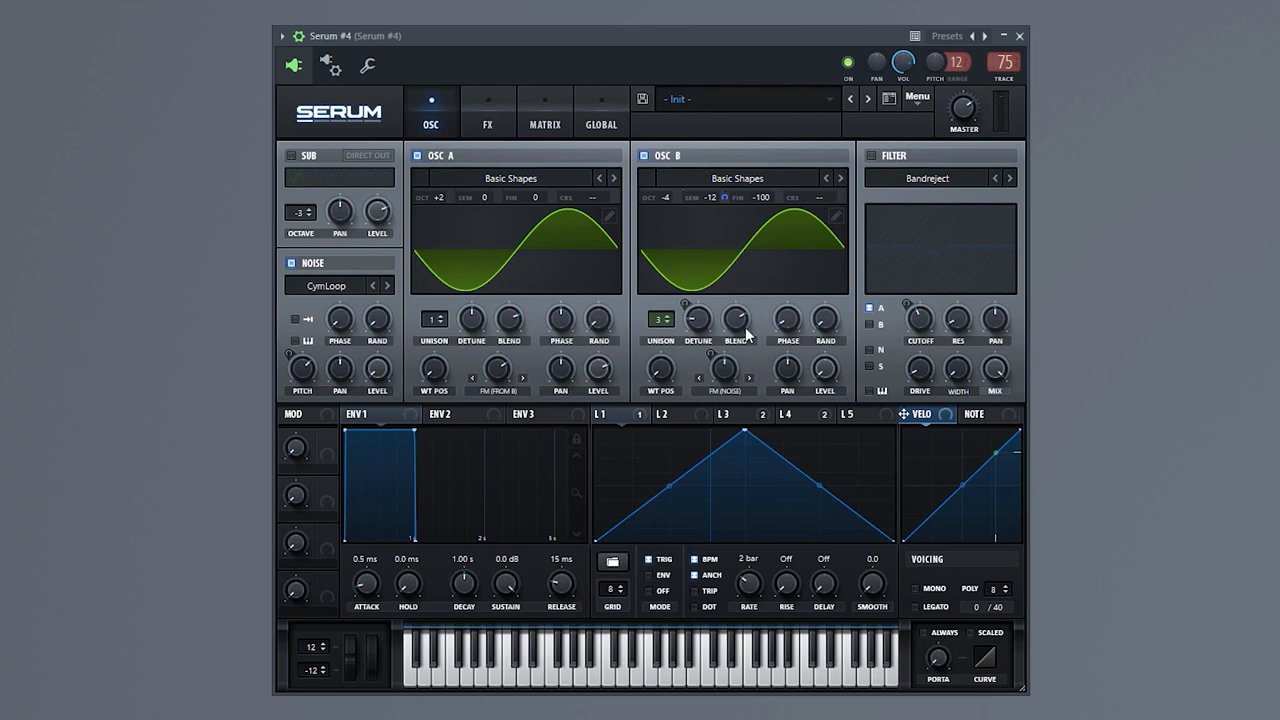
mouse_move(864, 313)
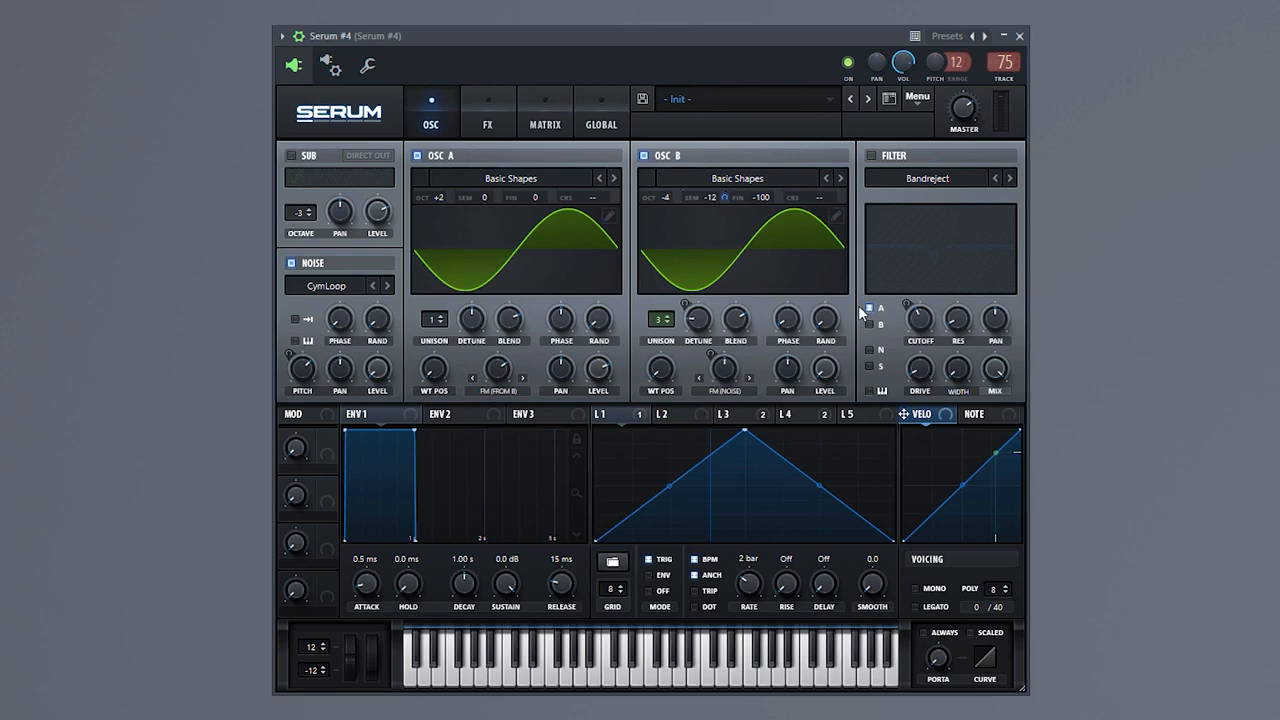
mouse_move(748, 258)
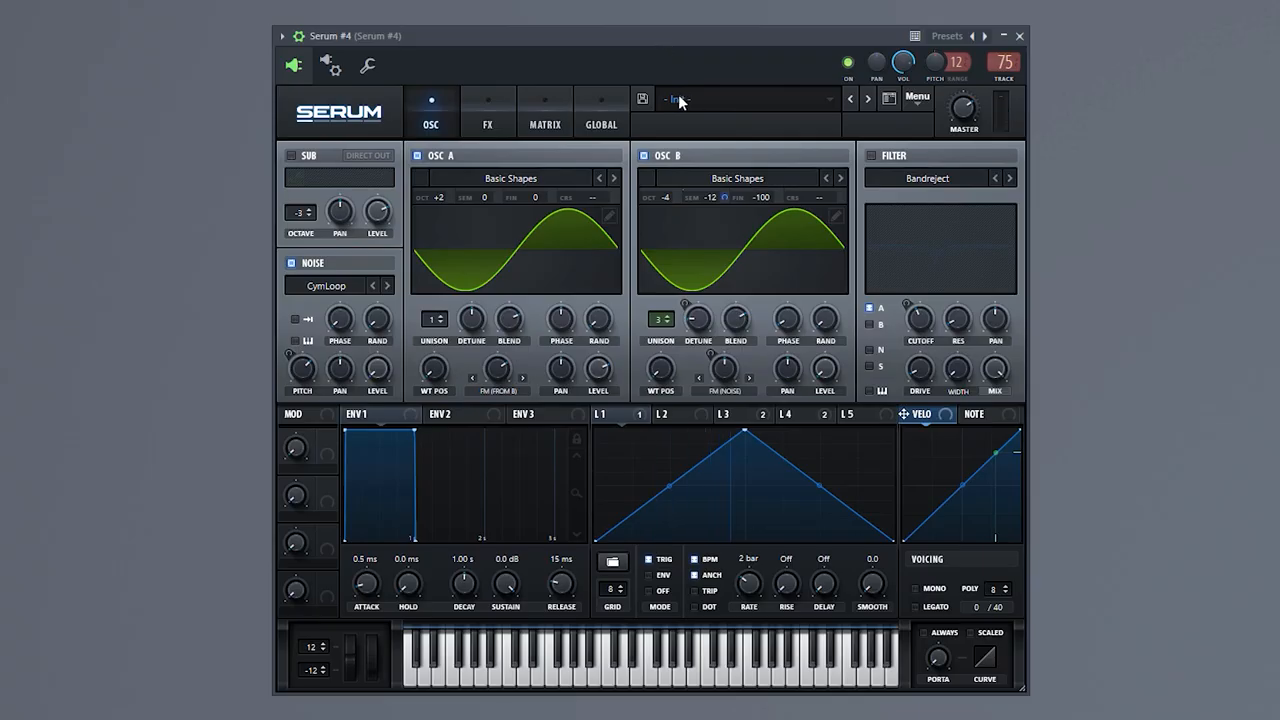
Review the effects chain on the FX page, then return to the oscillator section
click(487, 112)
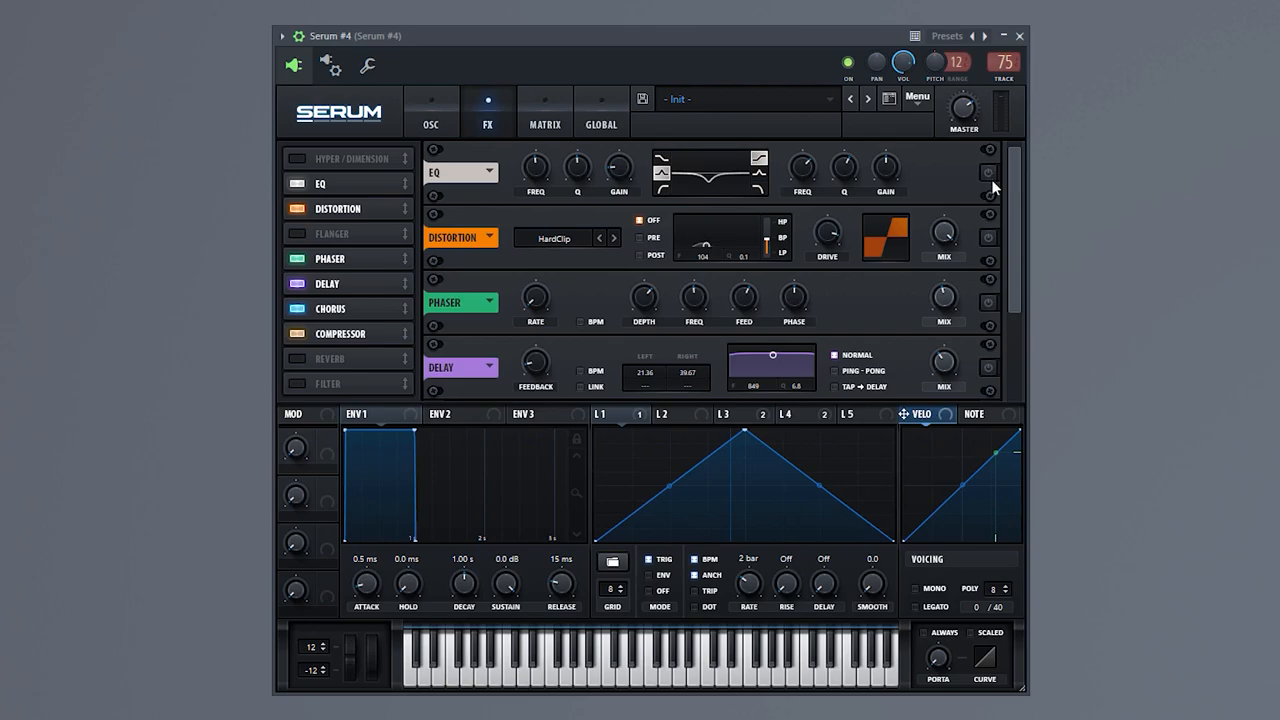
click(987, 238)
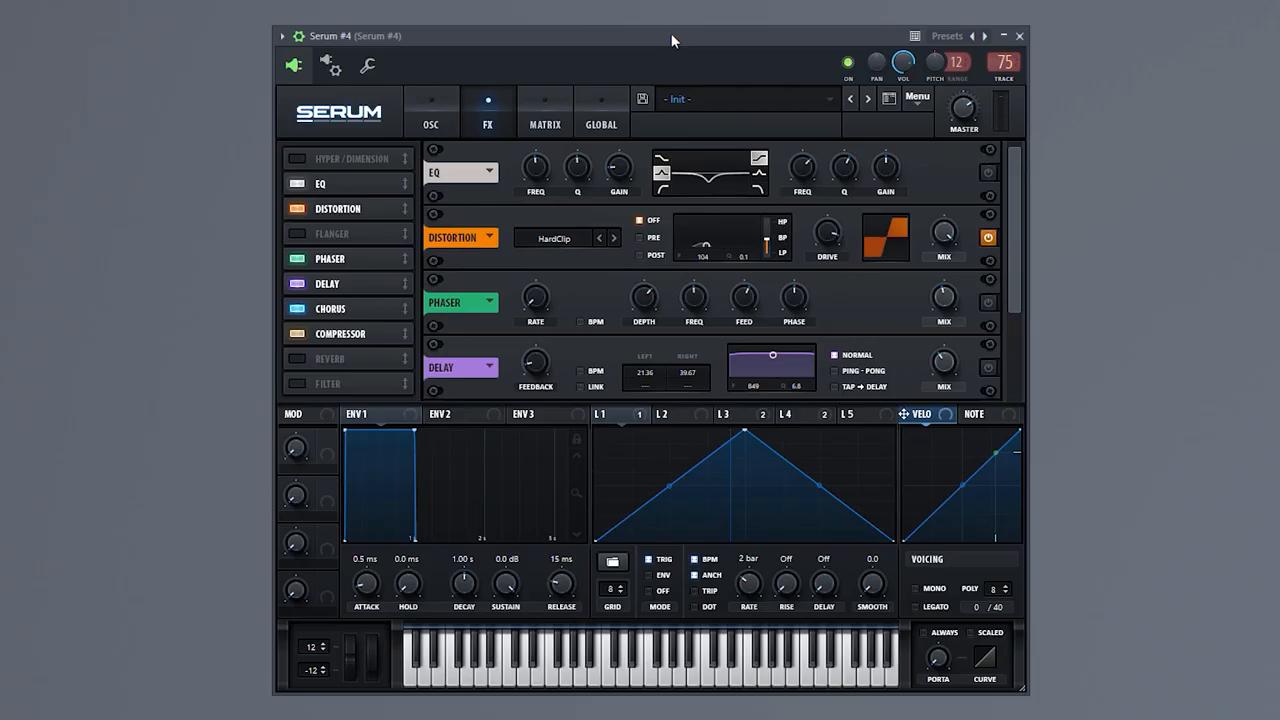
click(431, 111)
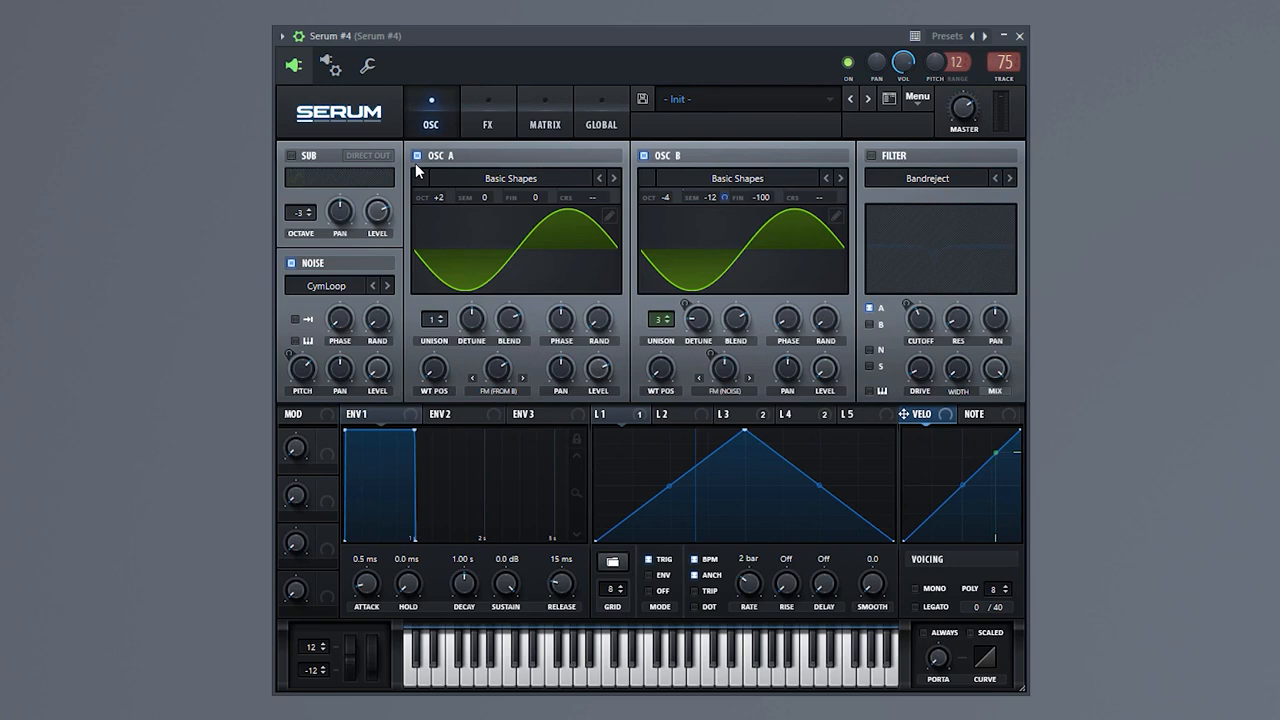
mouse_move(297, 160)
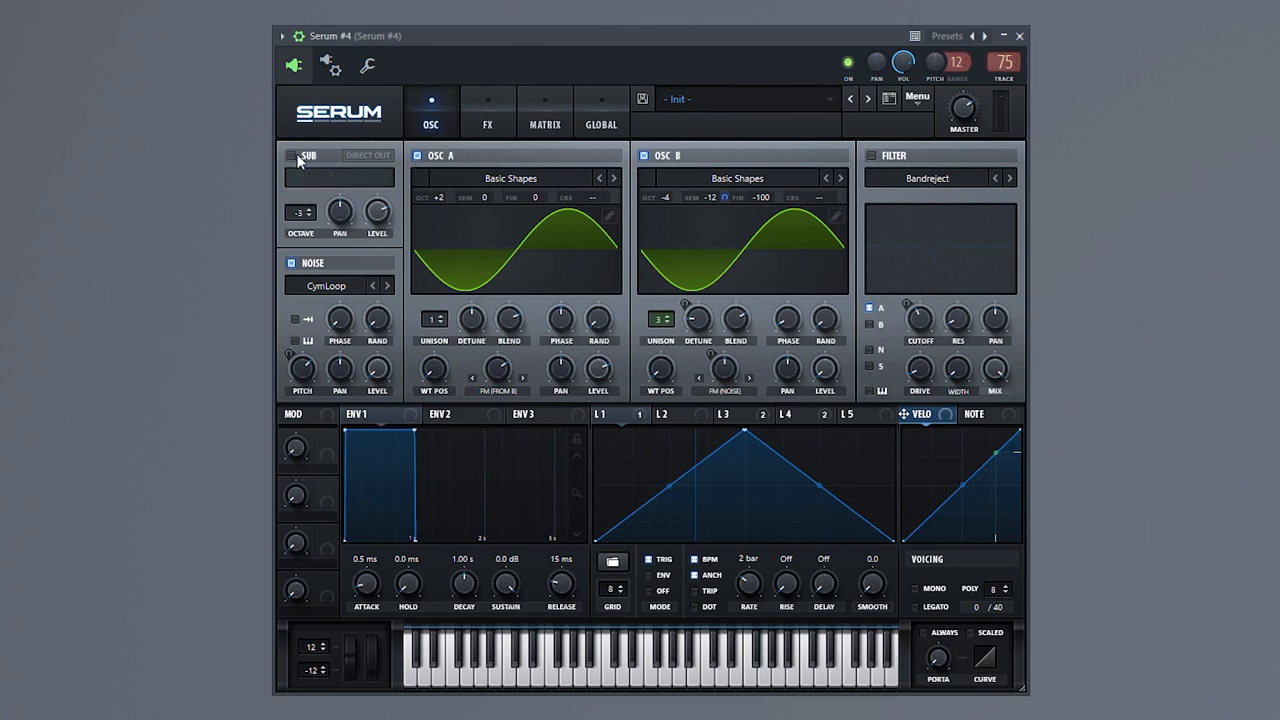
Enable the sine sub oscillator, close Pro-Q 3, check the distortion, and return to OSC
click(289, 155)
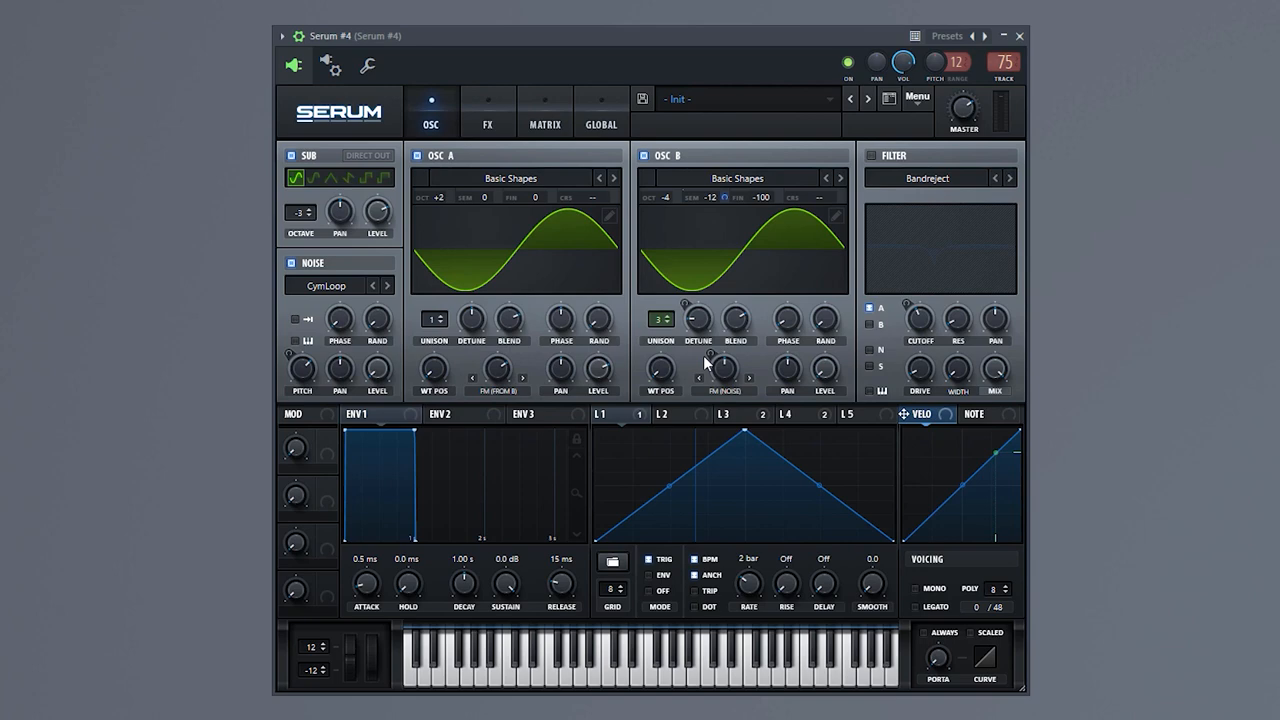
mouse_move(703, 366)
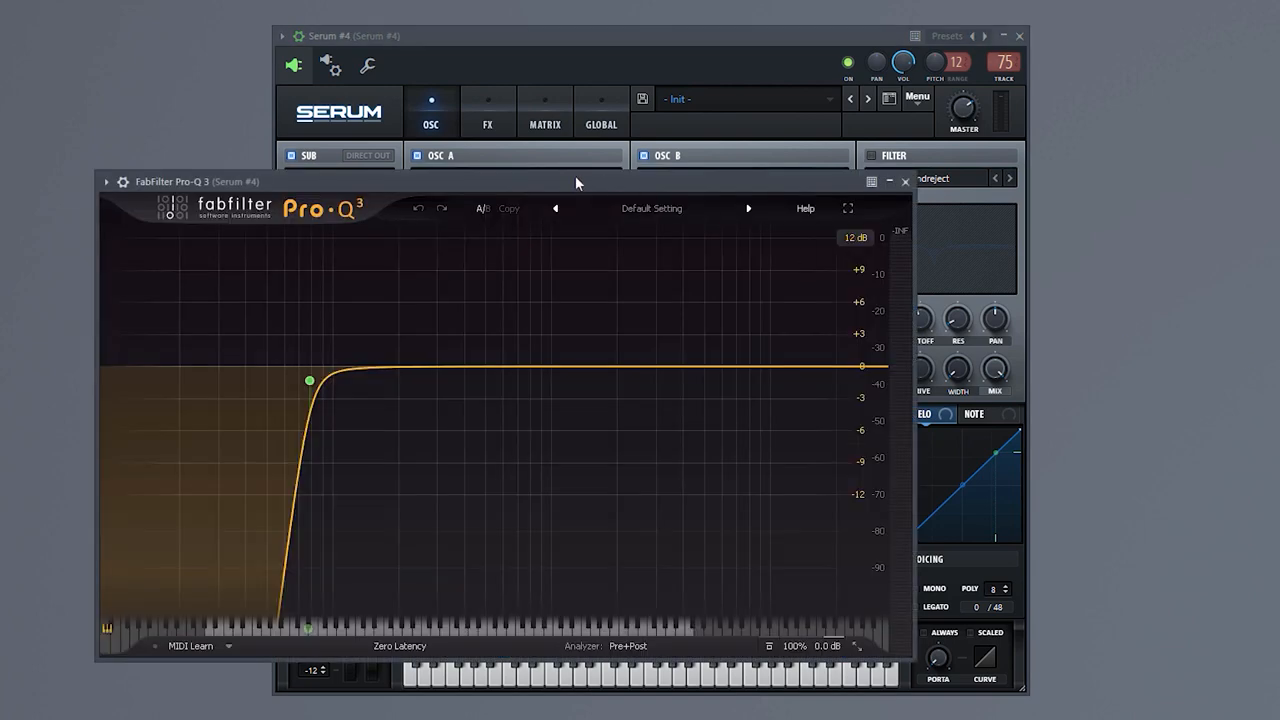
click(902, 181)
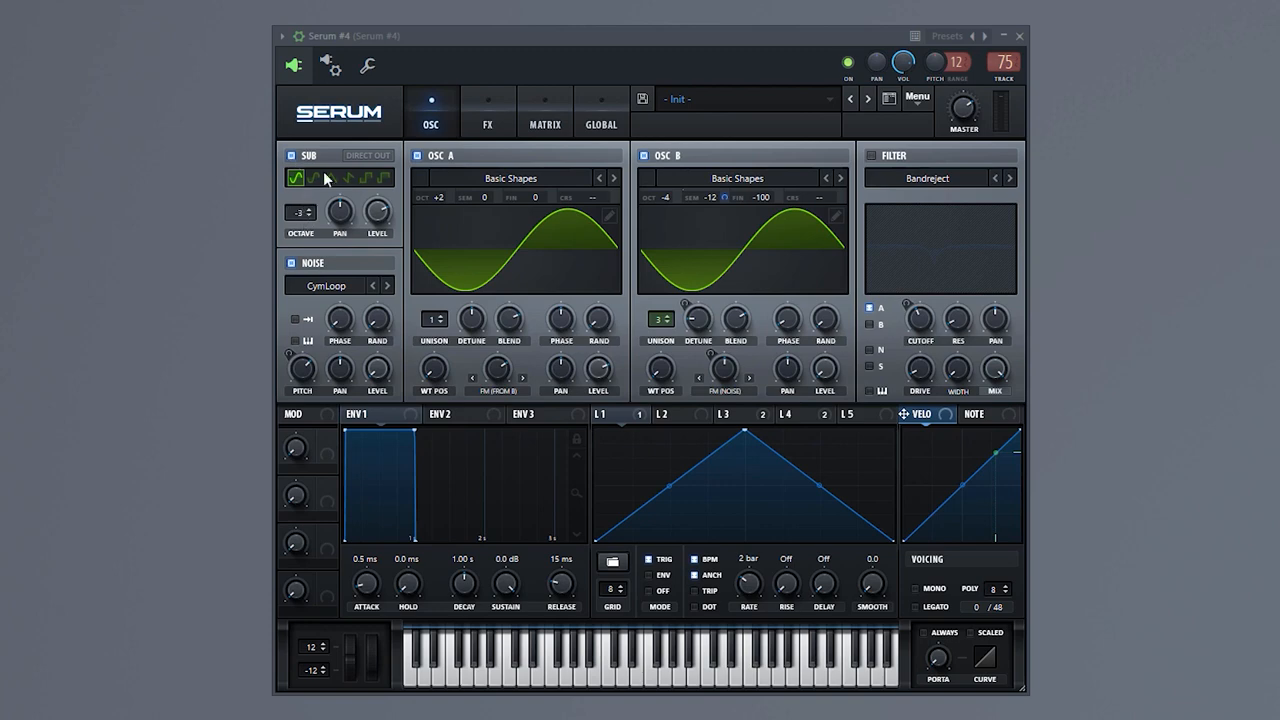
click(483, 119)
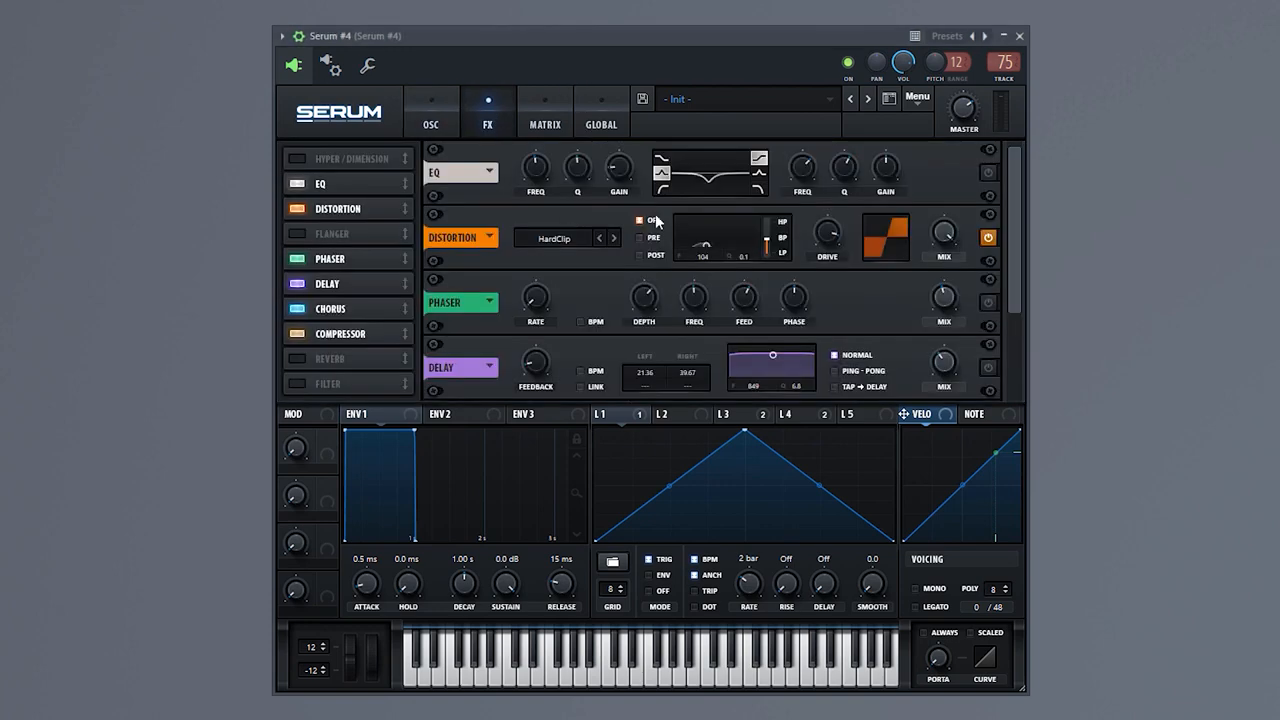
click(432, 113)
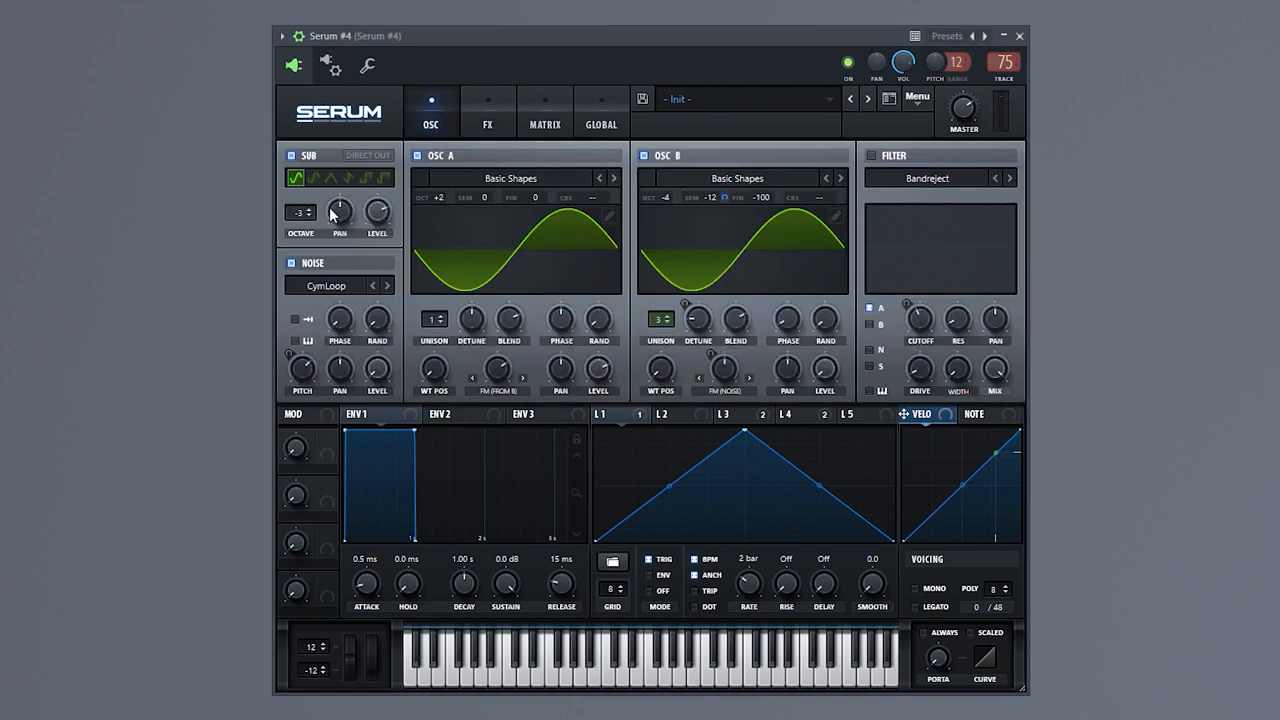
mouse_move(446, 322)
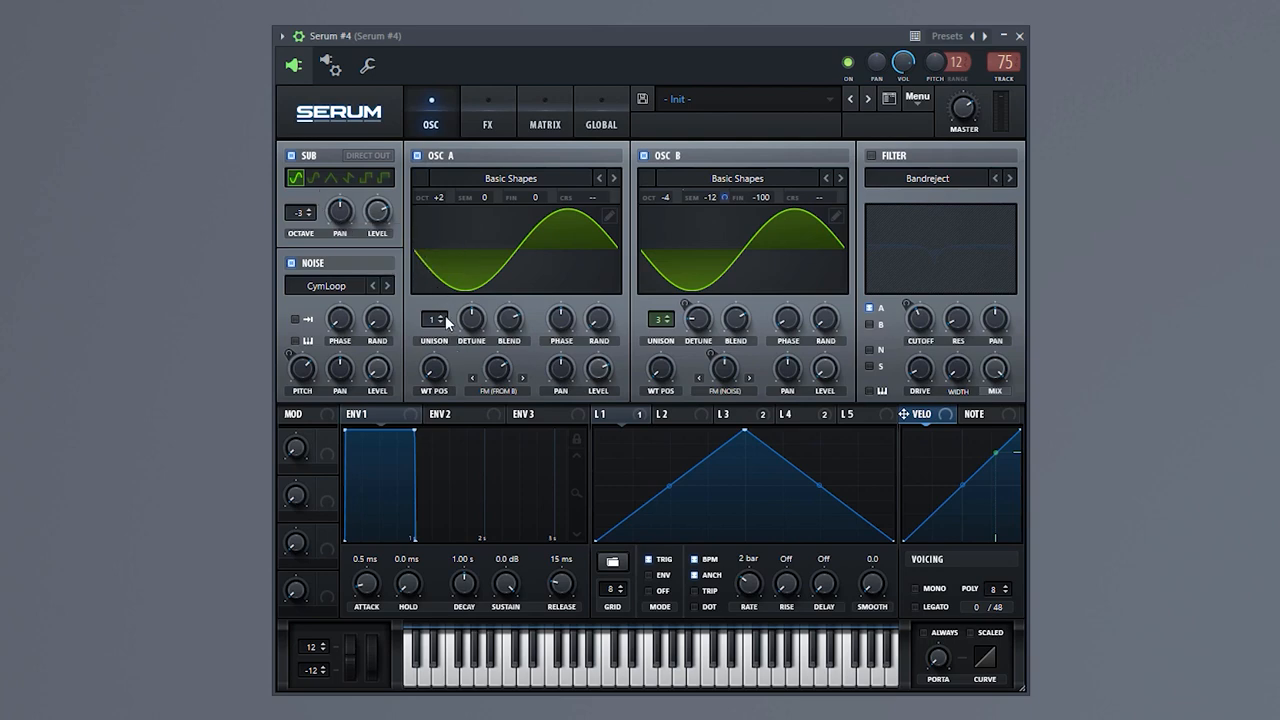
mouse_move(662, 304)
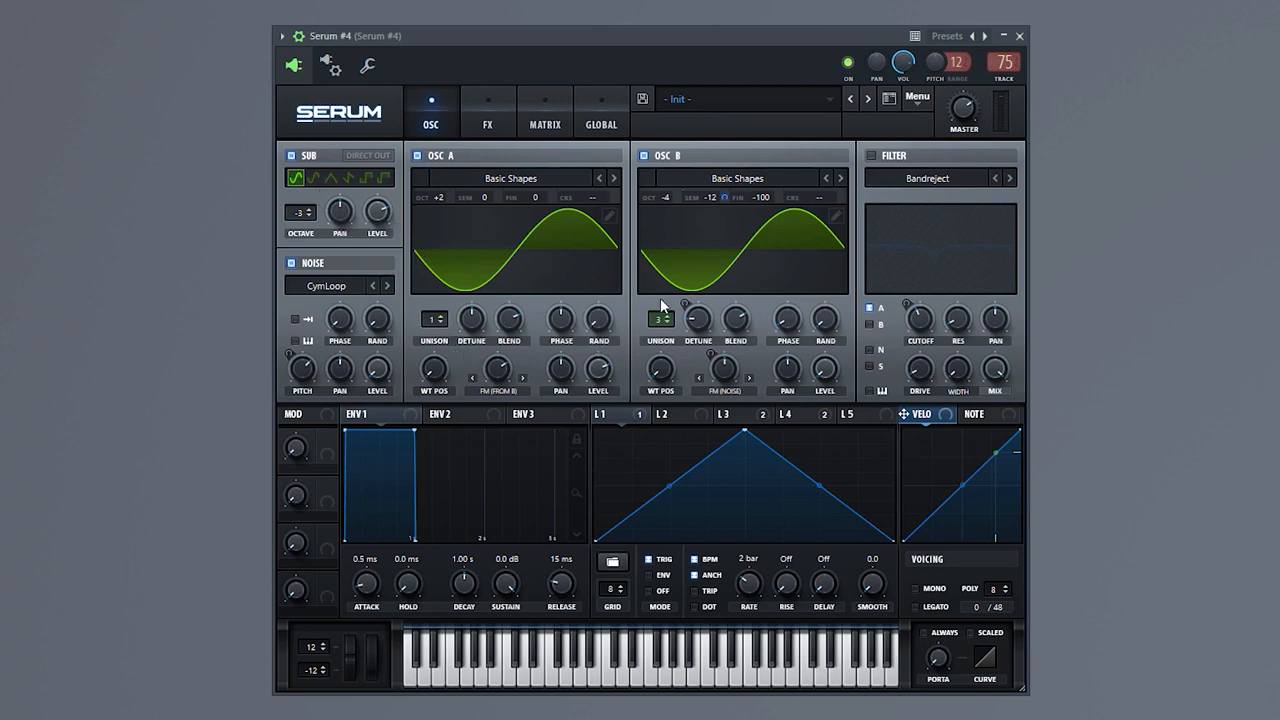
mouse_move(713, 47)
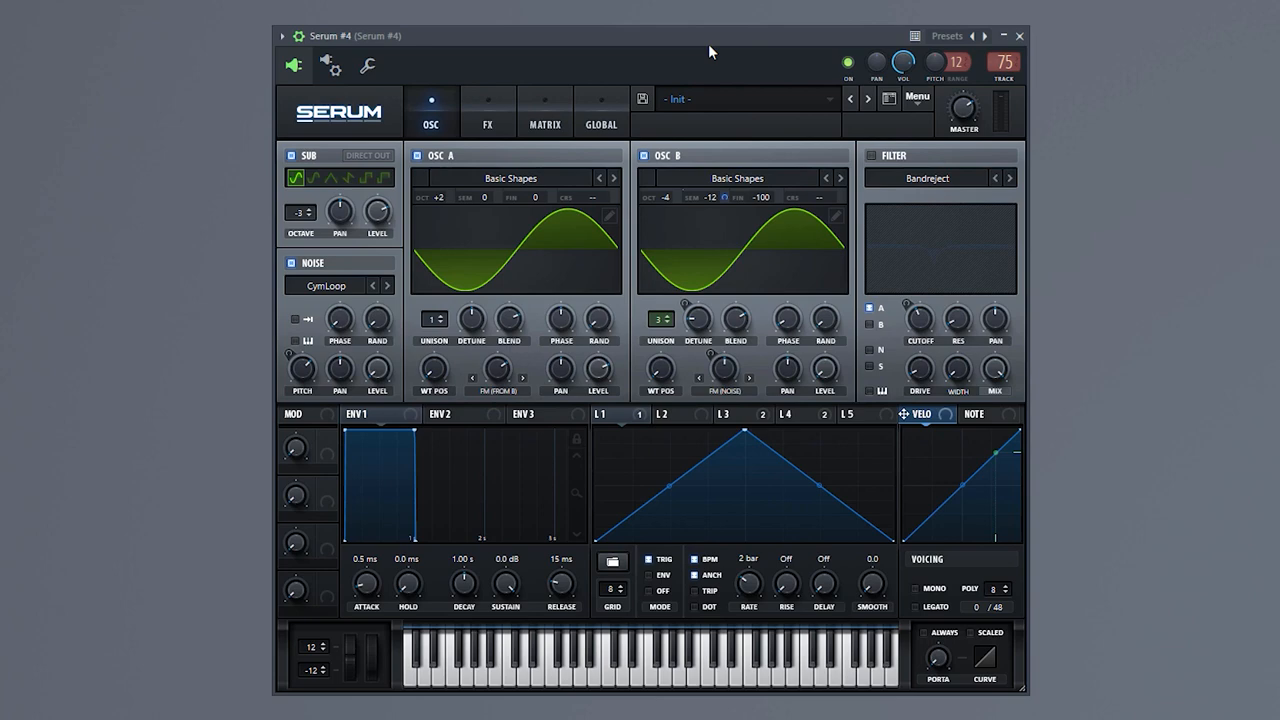
mouse_move(716, 47)
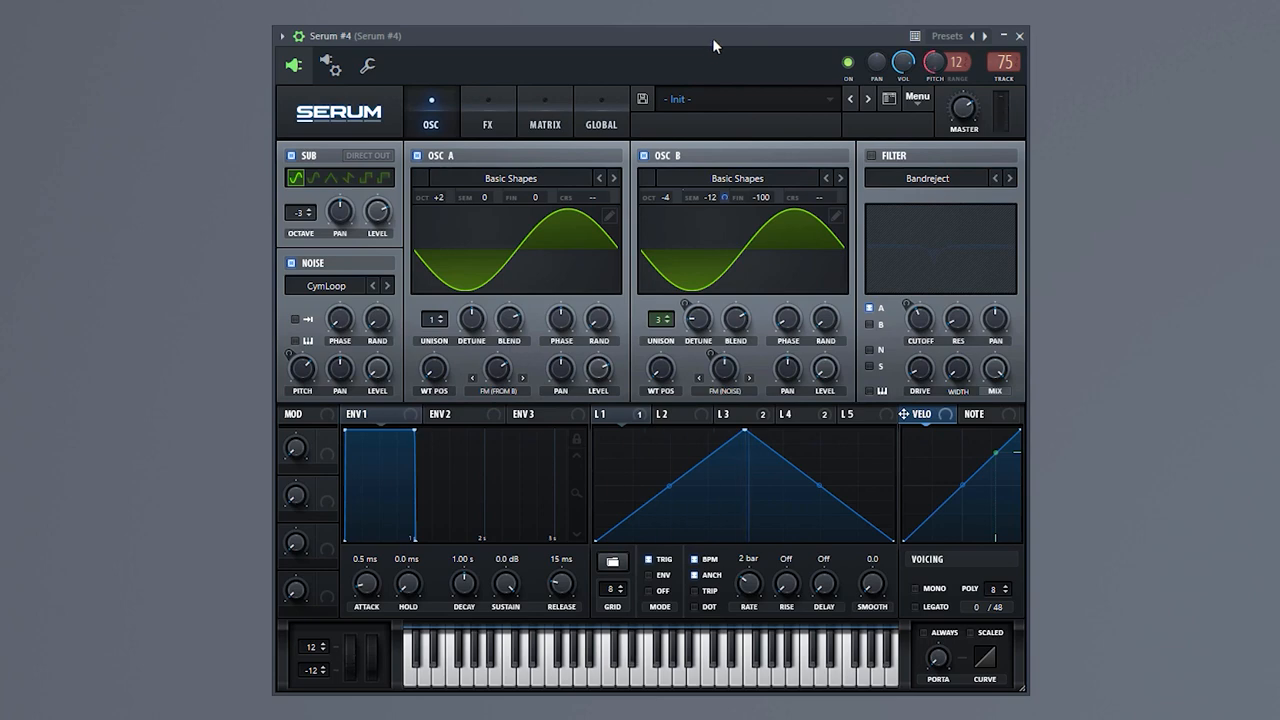
click(487, 125)
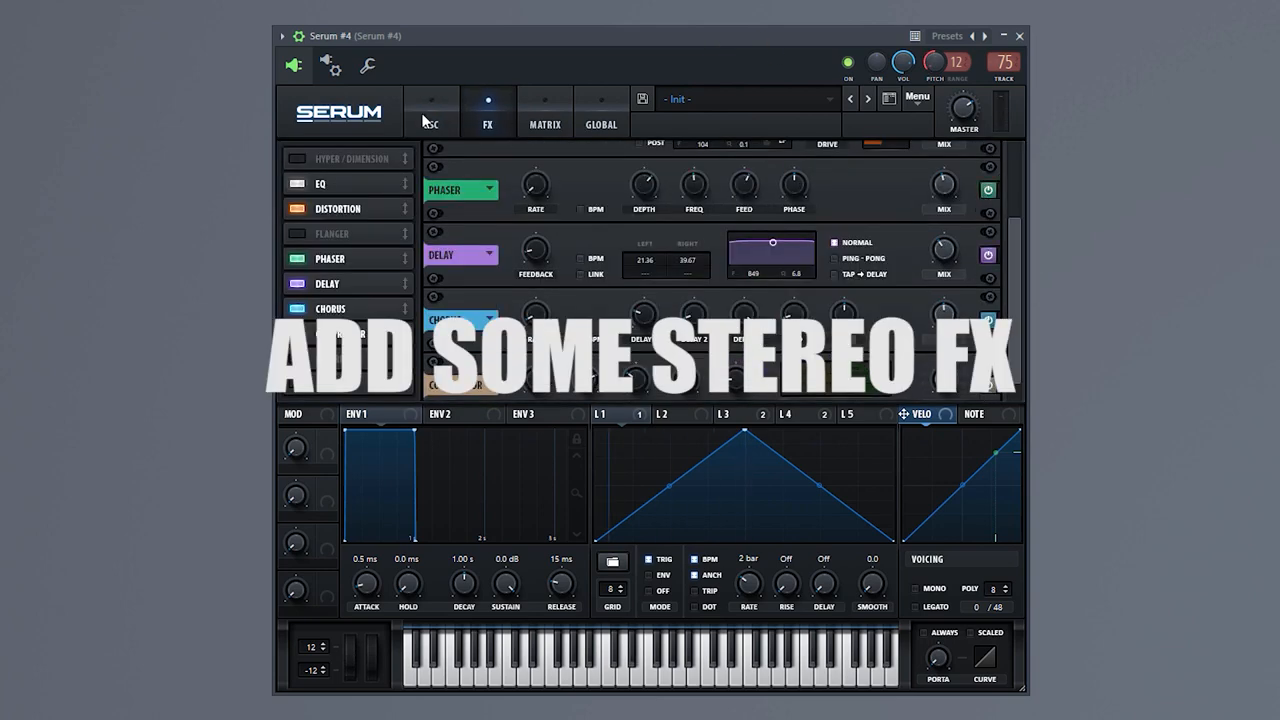
click(431, 111)
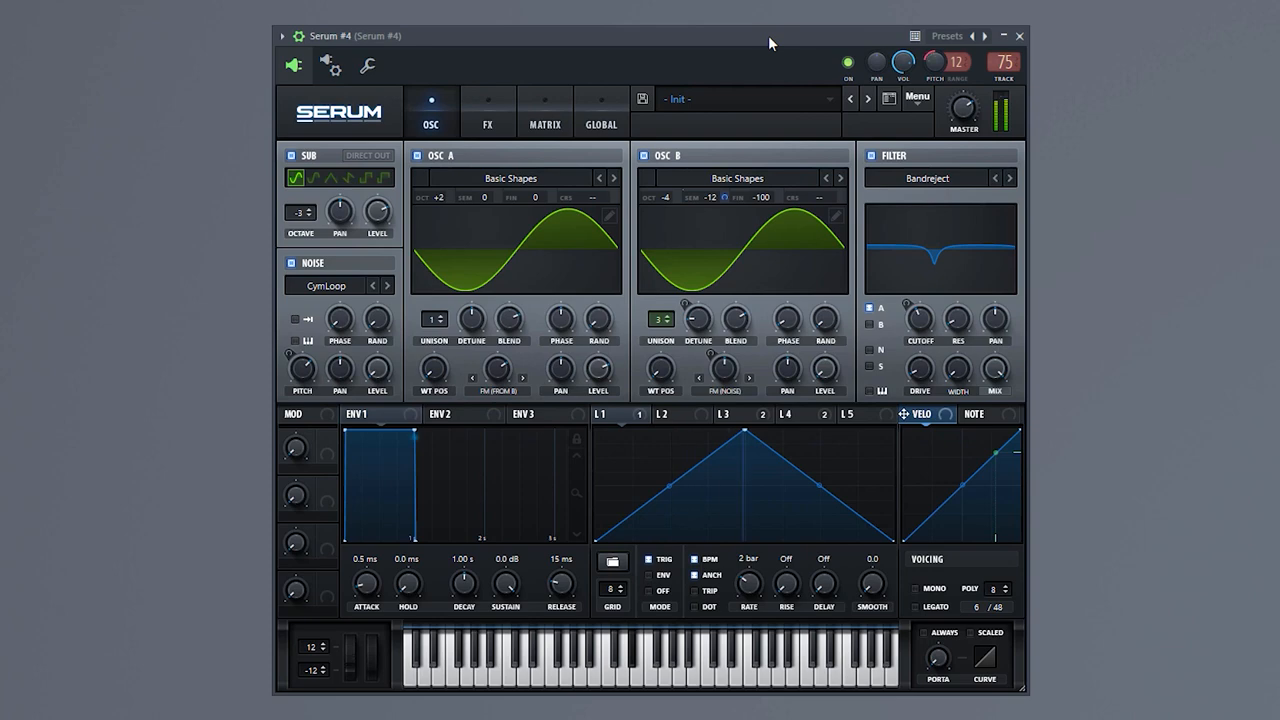
mouse_move(732, 42)
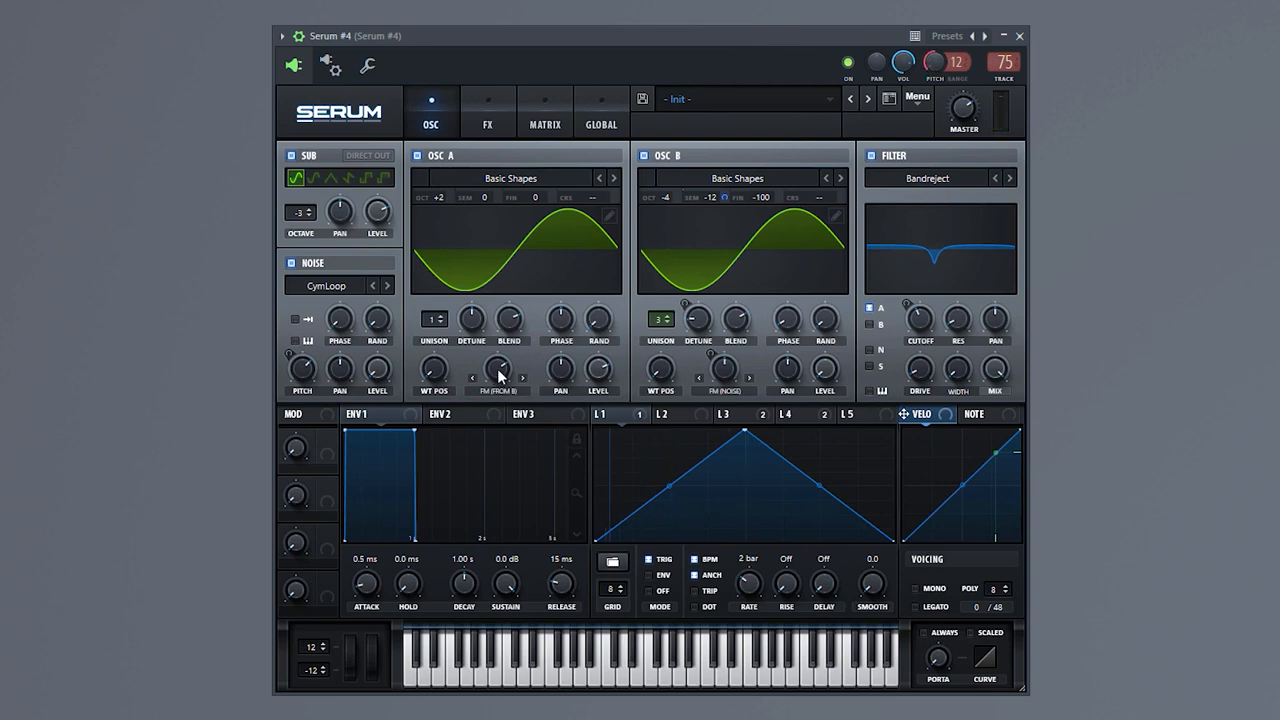
mouse_move(783, 383)
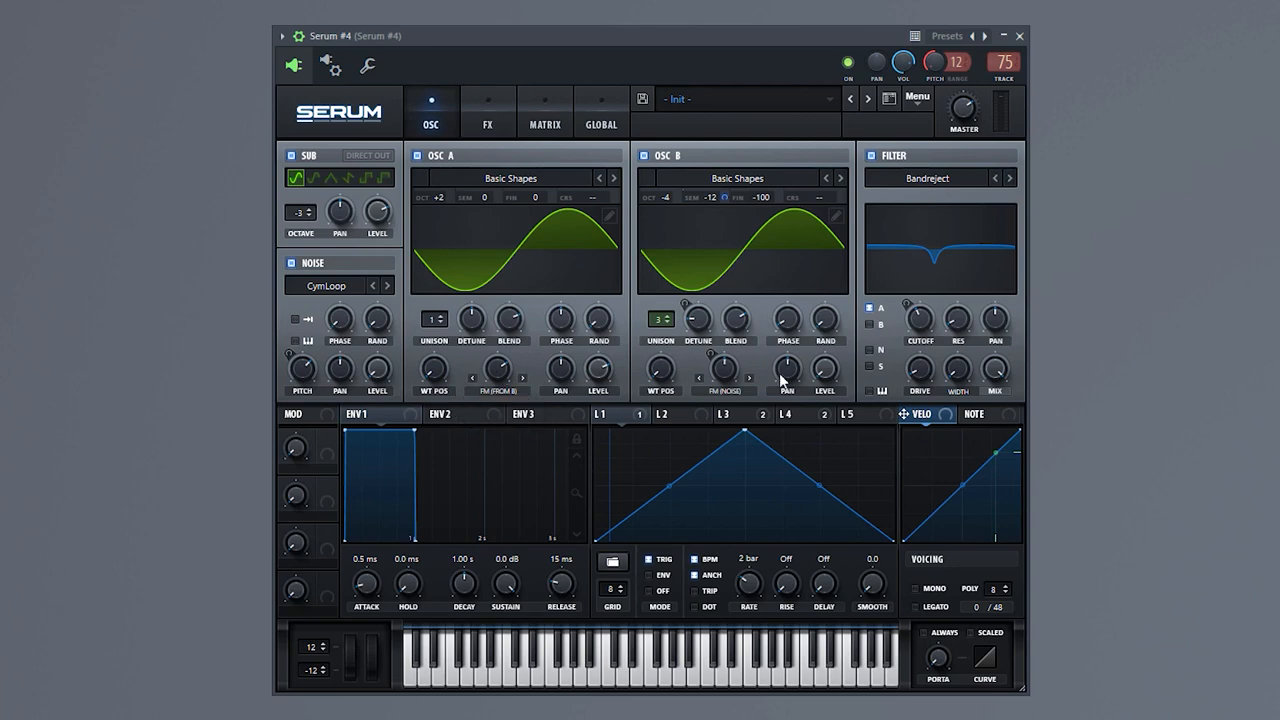
mouse_move(522, 343)
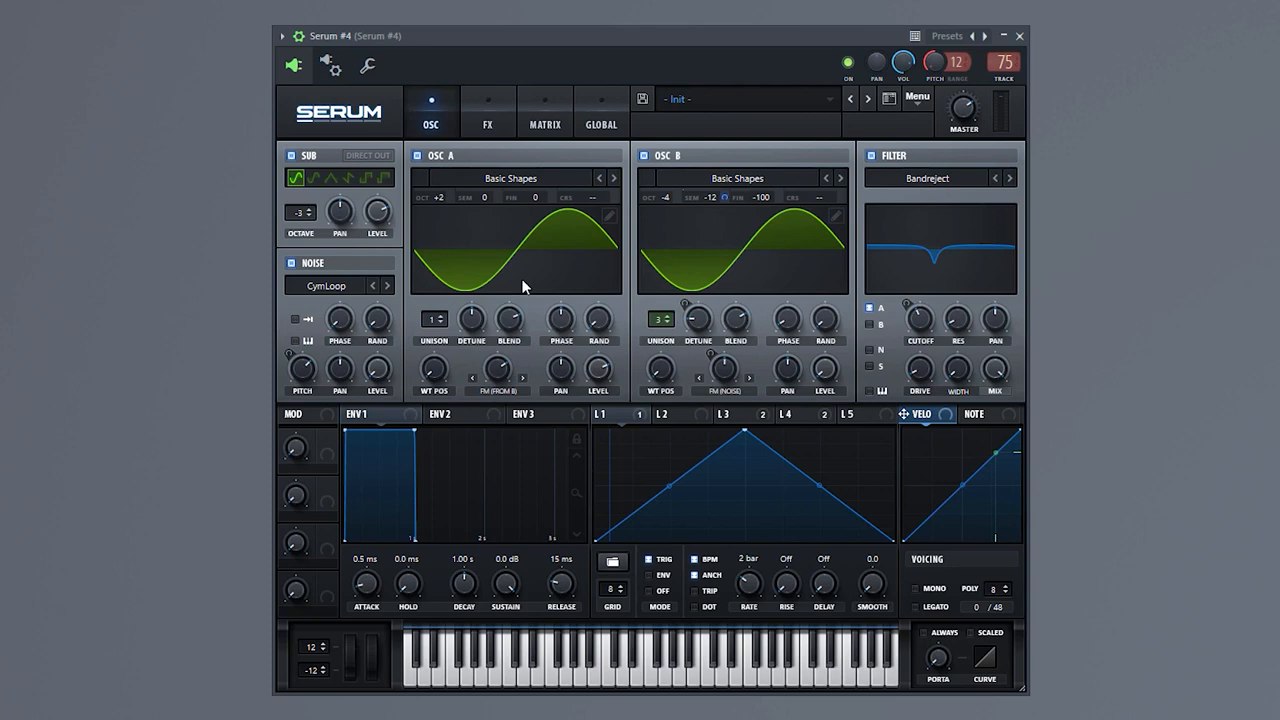
mouse_move(415, 318)
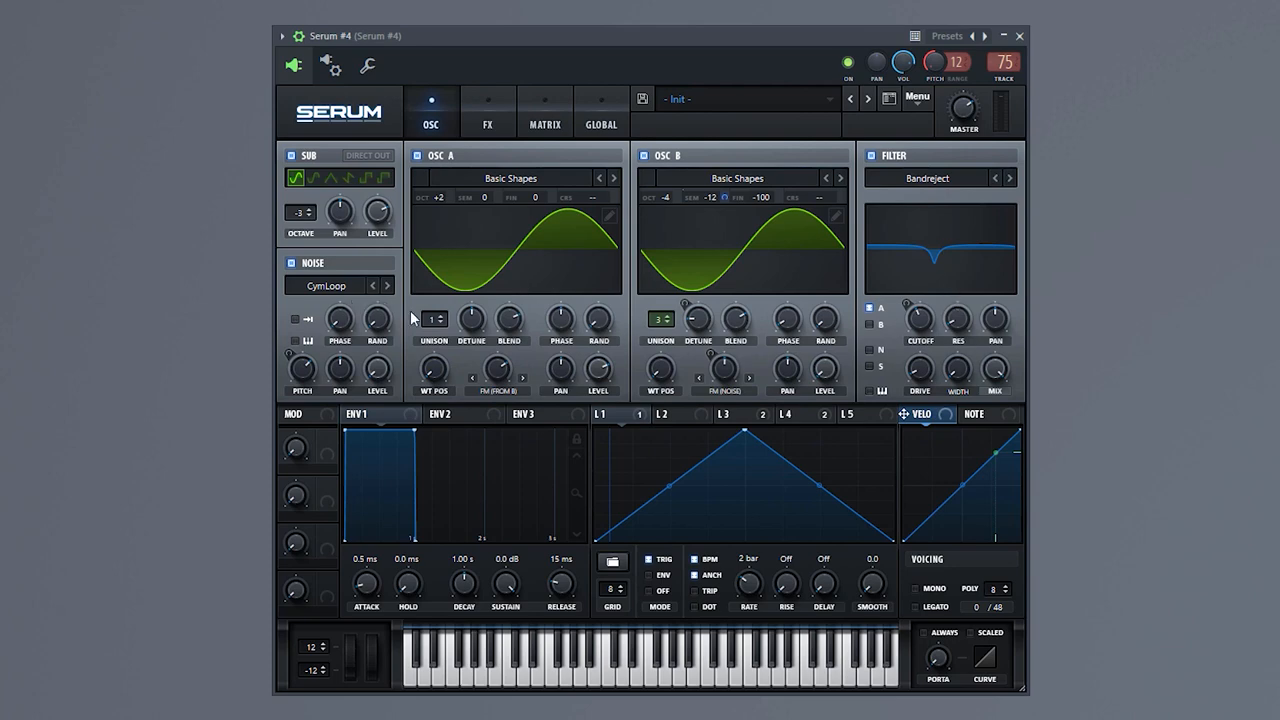
mouse_move(468, 286)
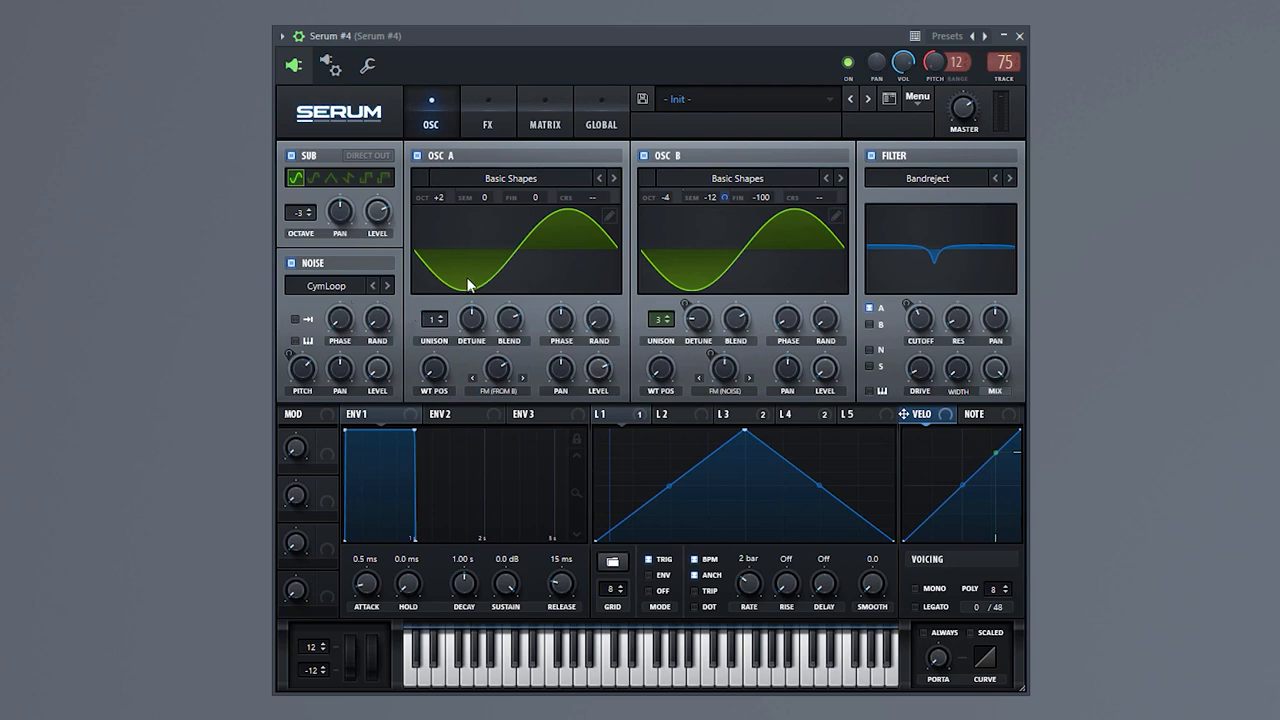
mouse_move(515, 250)
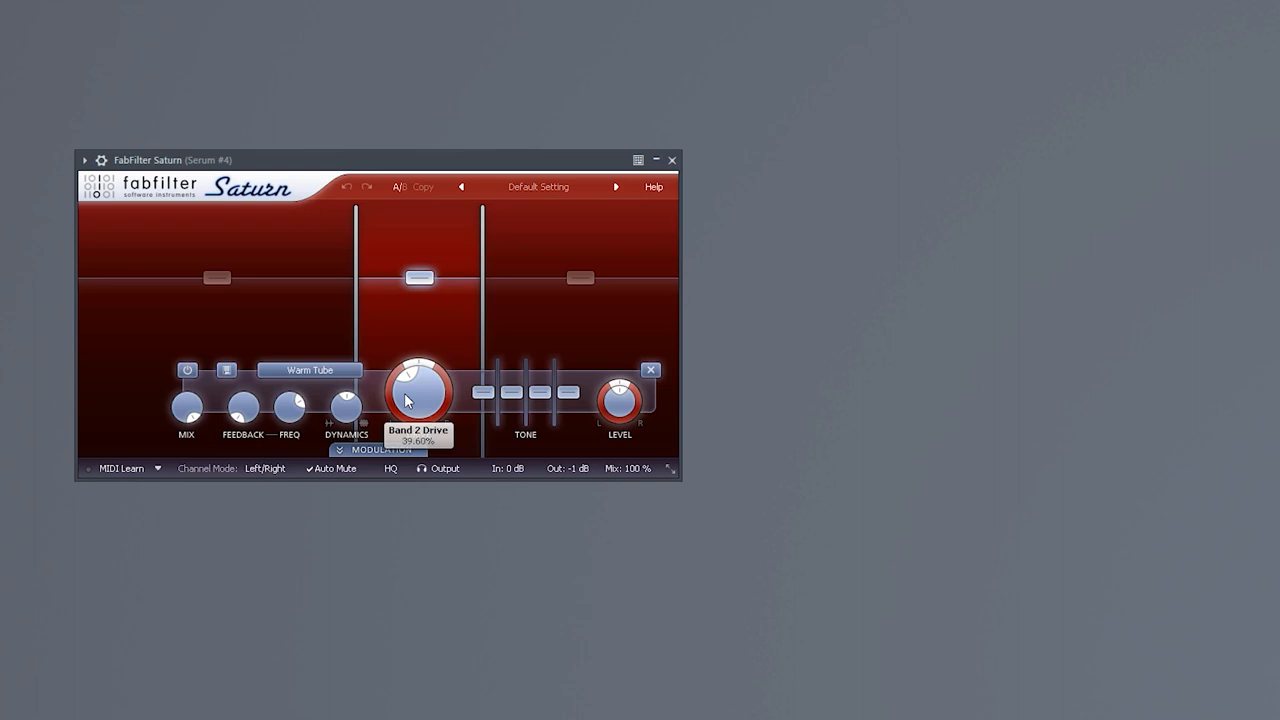
mouse_move(570, 390)
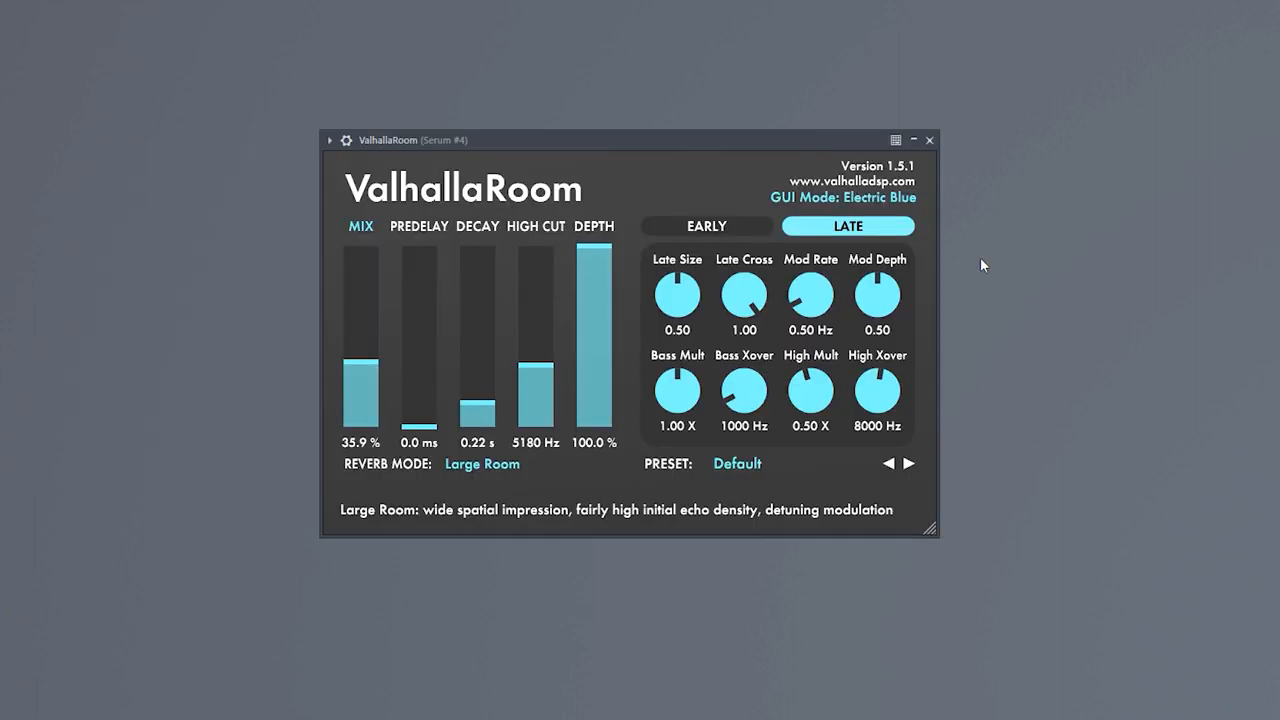
mouse_move(427, 234)
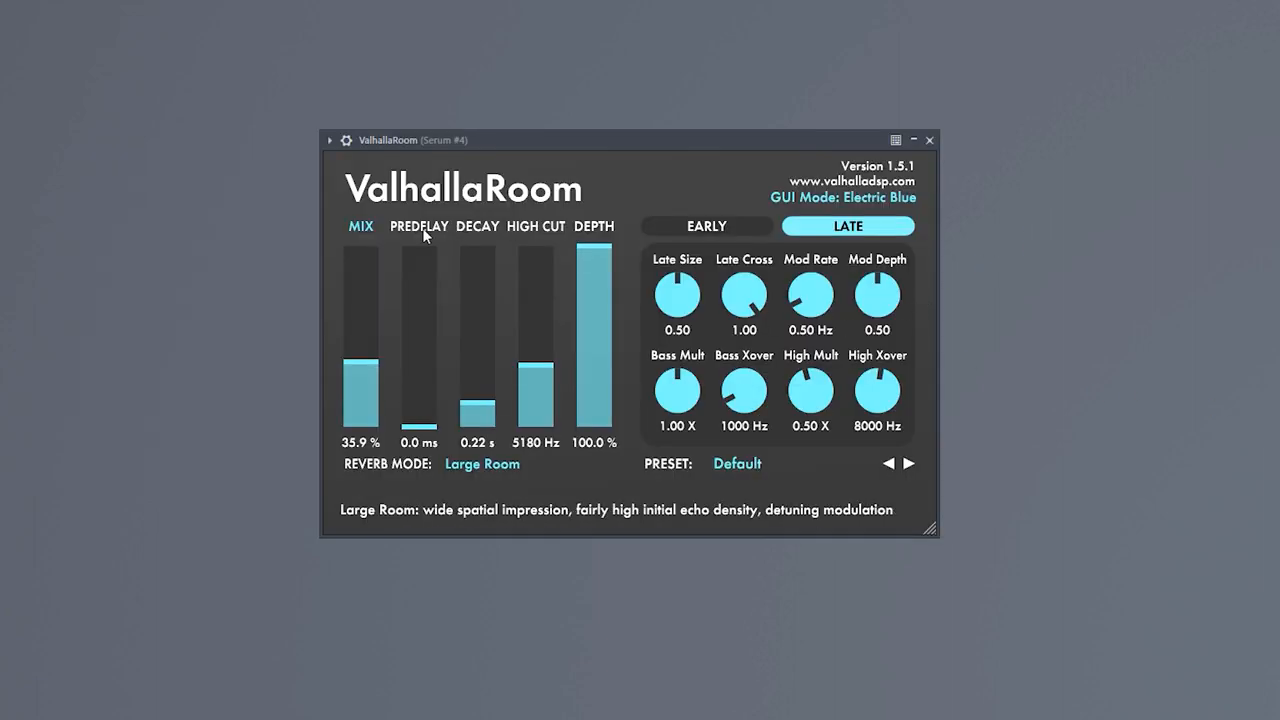
mouse_move(380, 356)
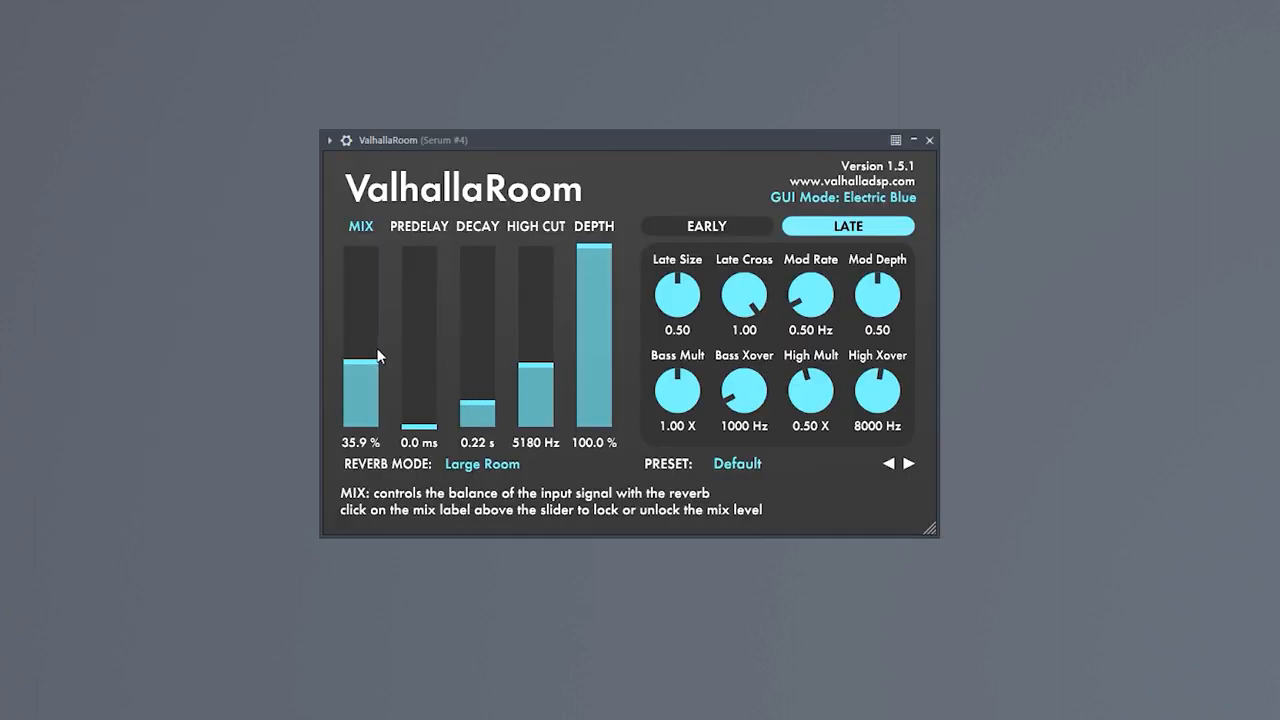